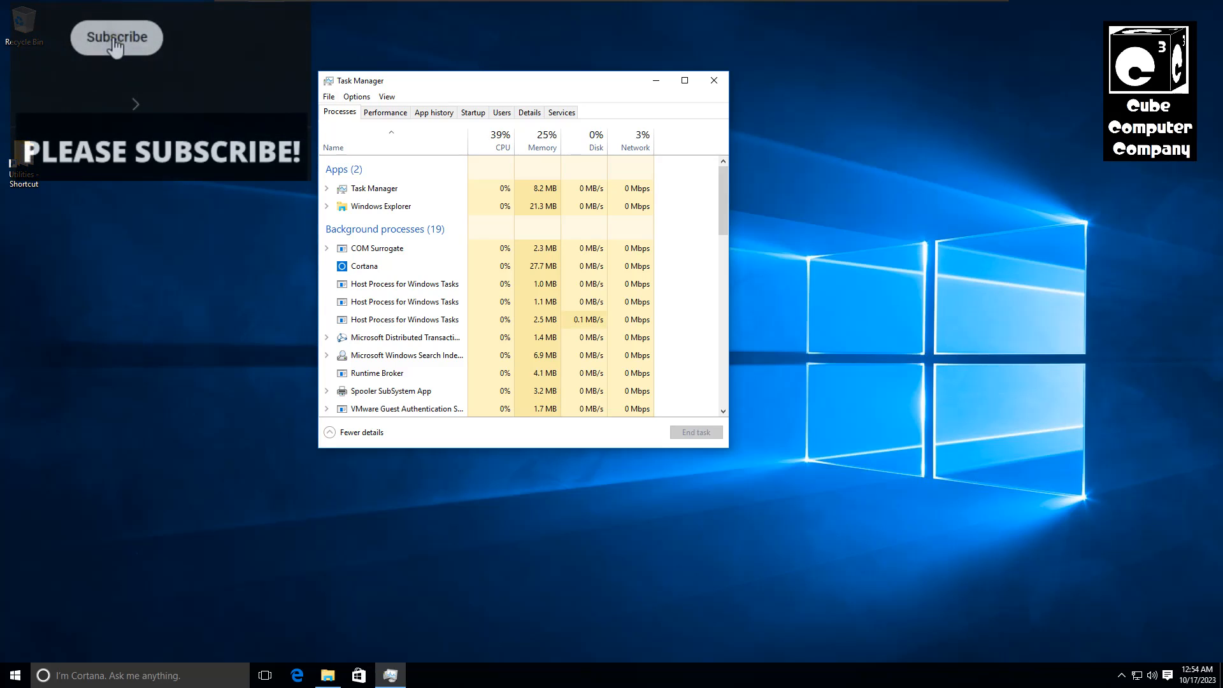
# Adjust the window controls and position before starting the walkthrough
pyautogui.click(116, 37)
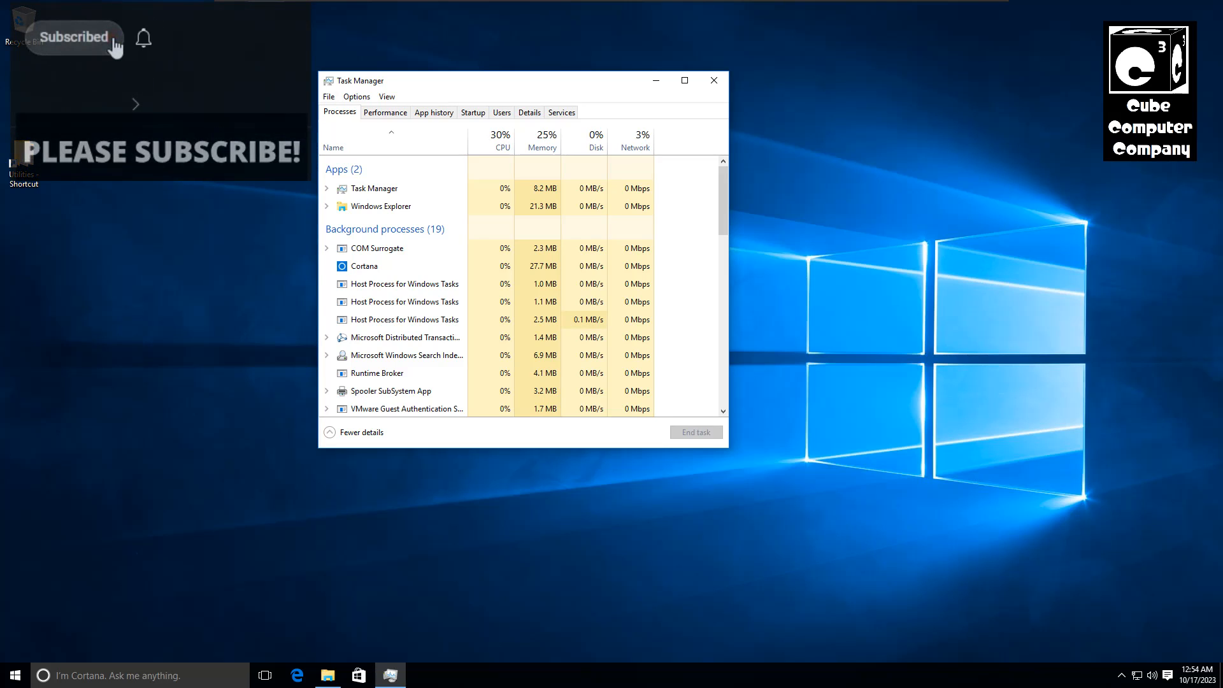
pyautogui.click(144, 37)
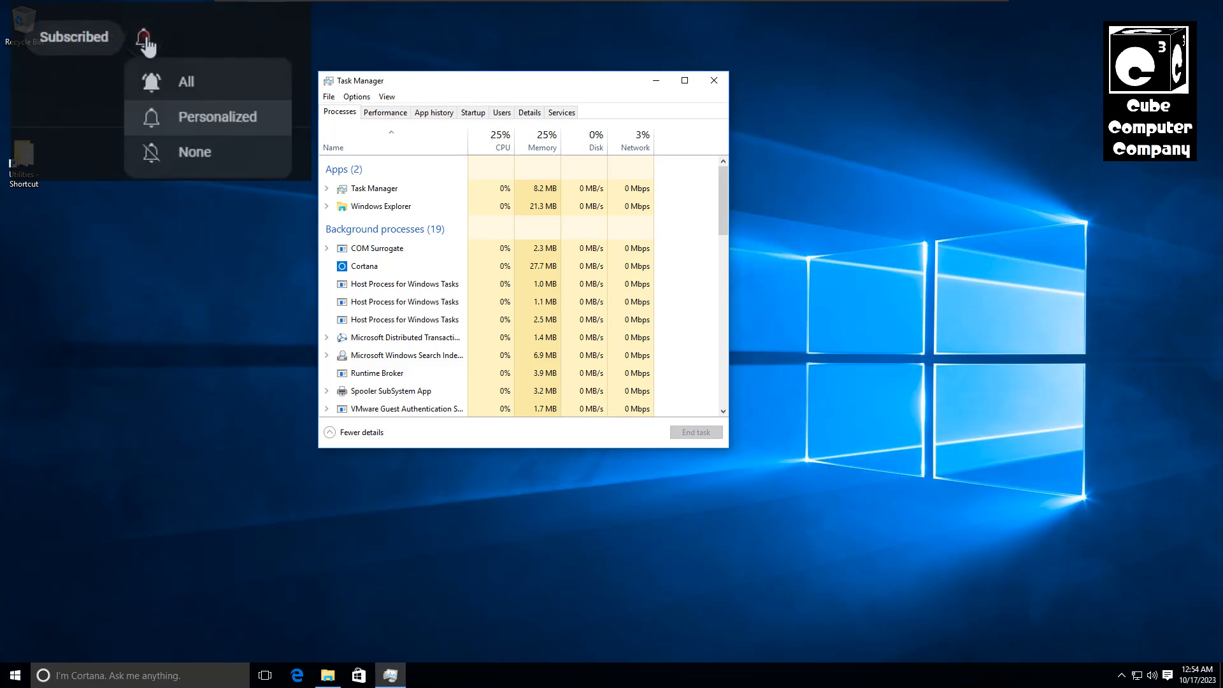
pyautogui.click(184, 81)
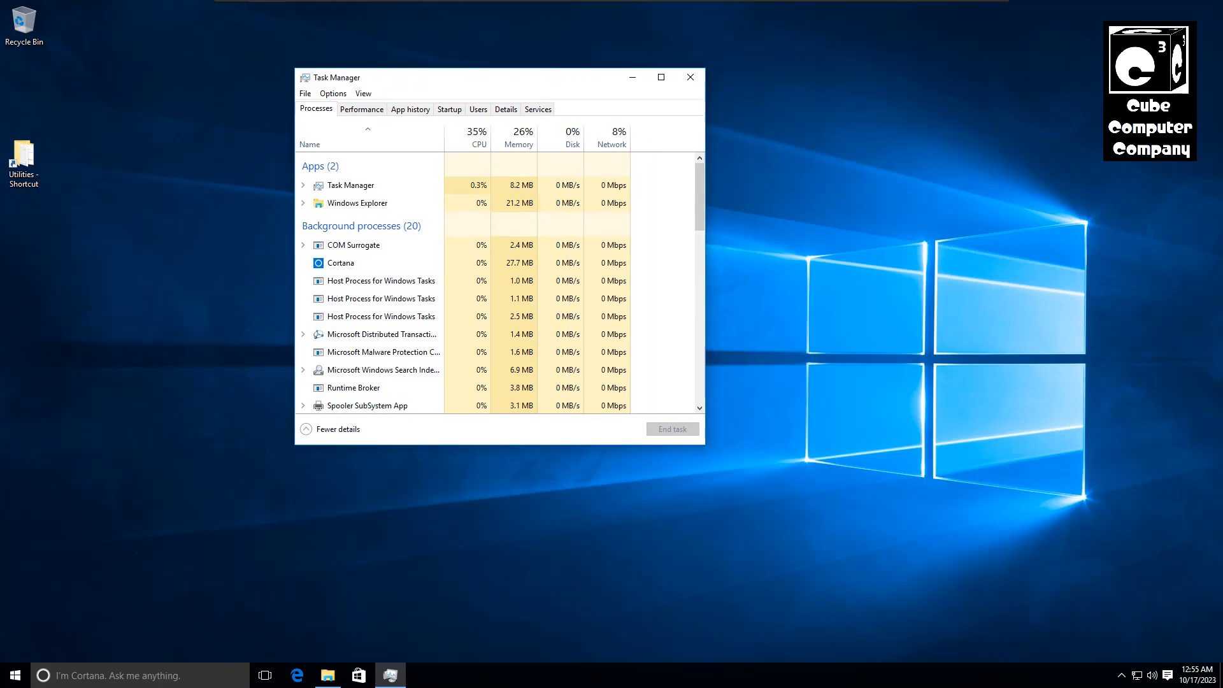
pyautogui.moveTo(907, 84)
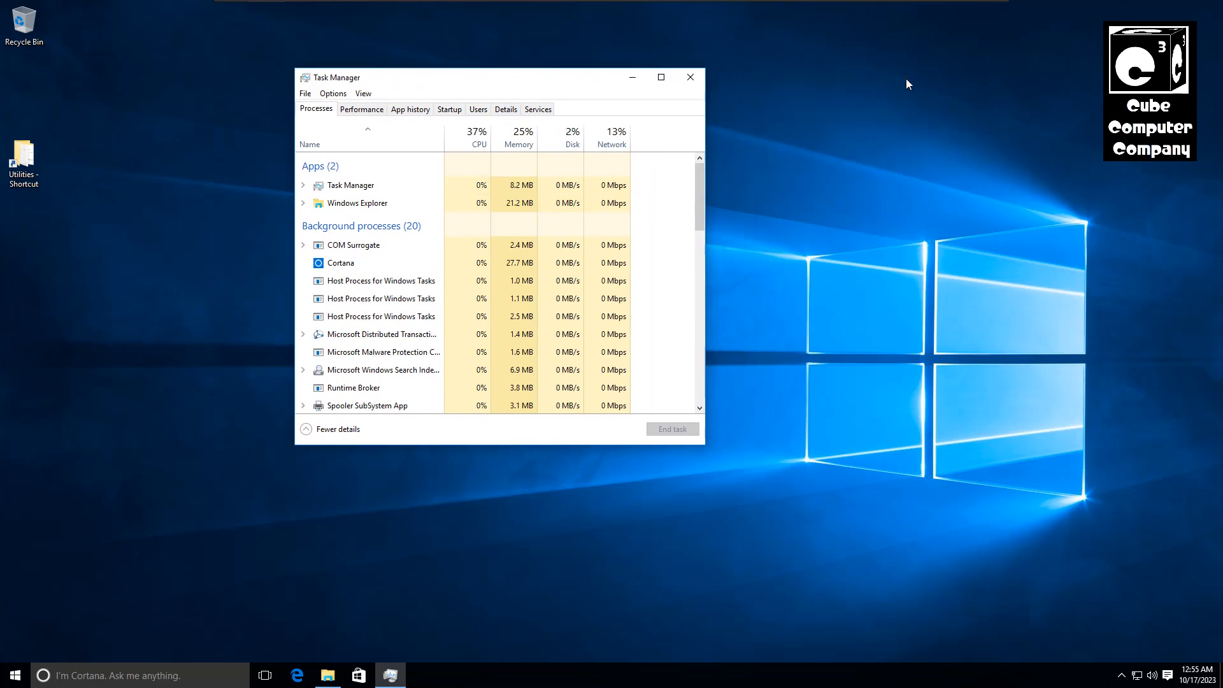
pyautogui.moveTo(817, 246)
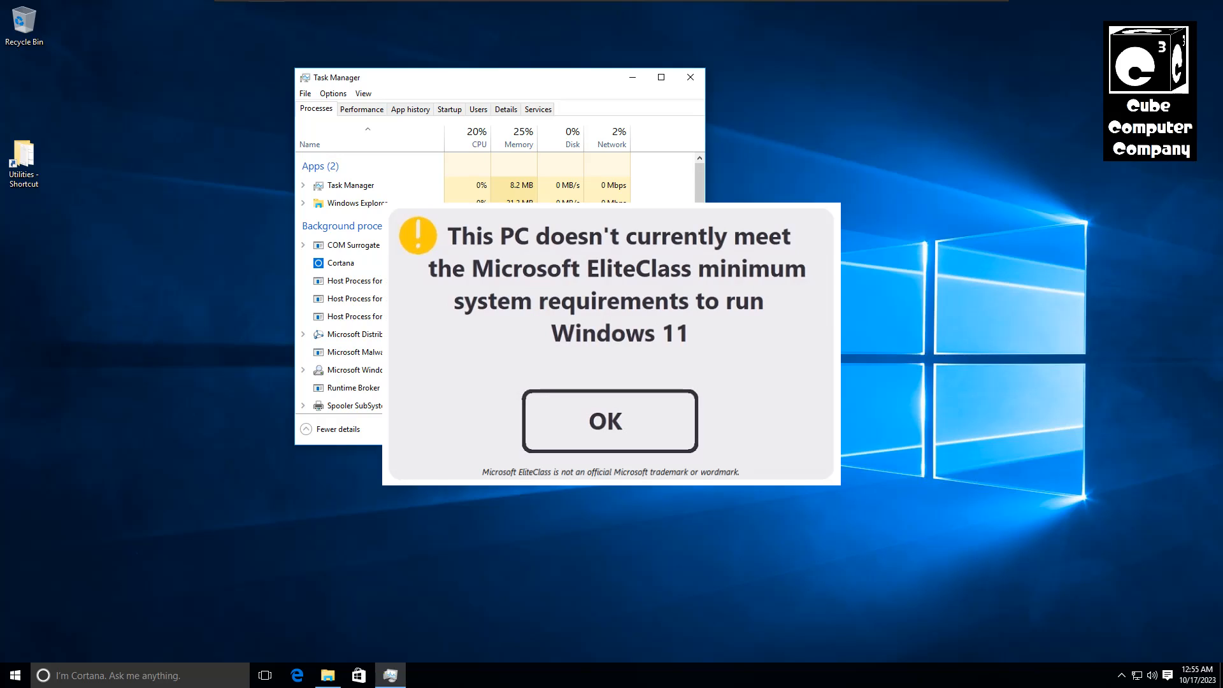
pyautogui.click(609, 420)
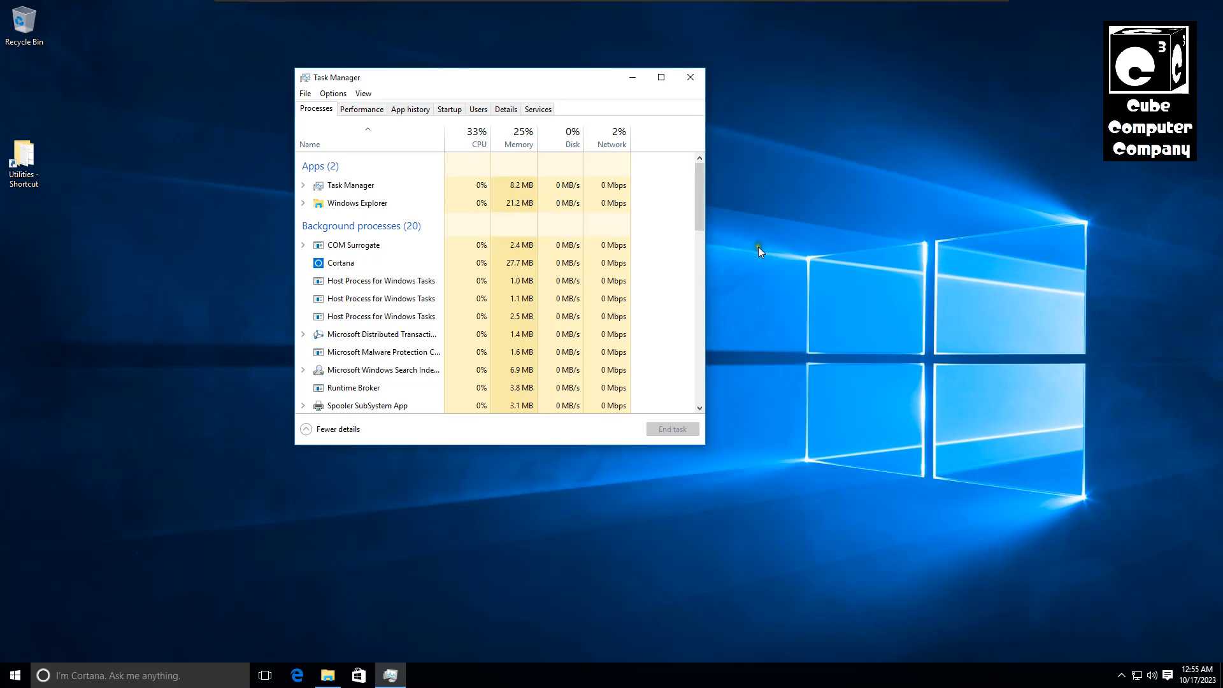
pyautogui.moveTo(438, 88)
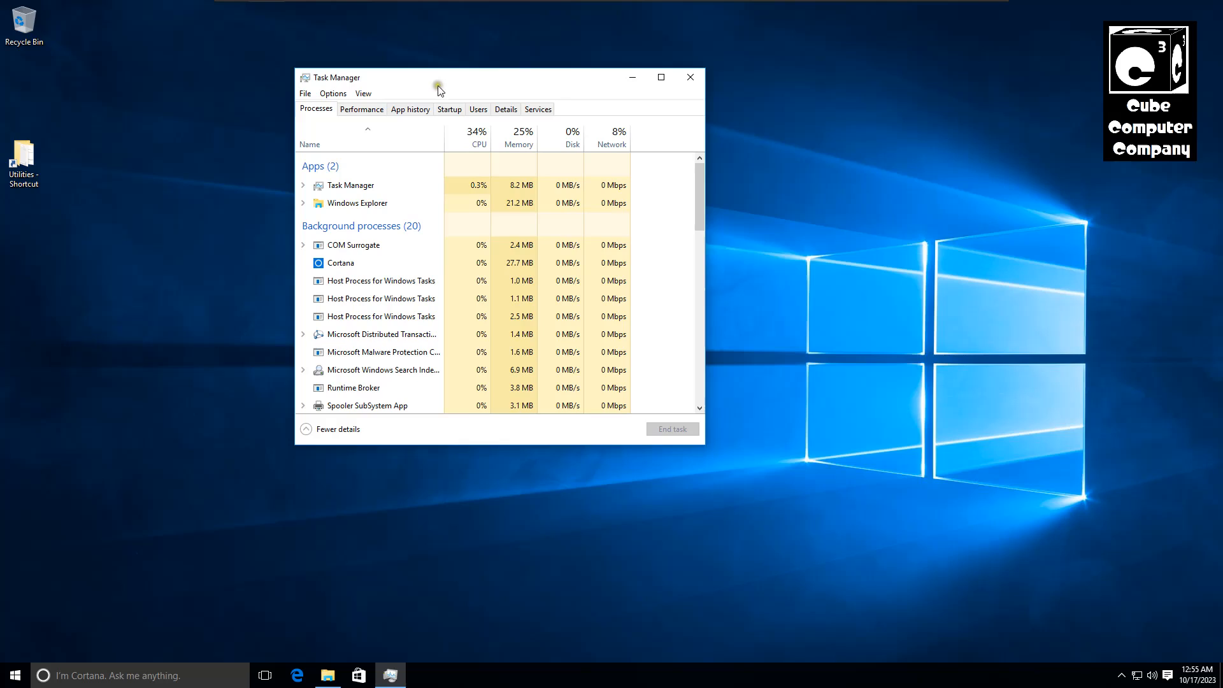
pyautogui.moveTo(438, 84); pyautogui.dragTo(412, 83)
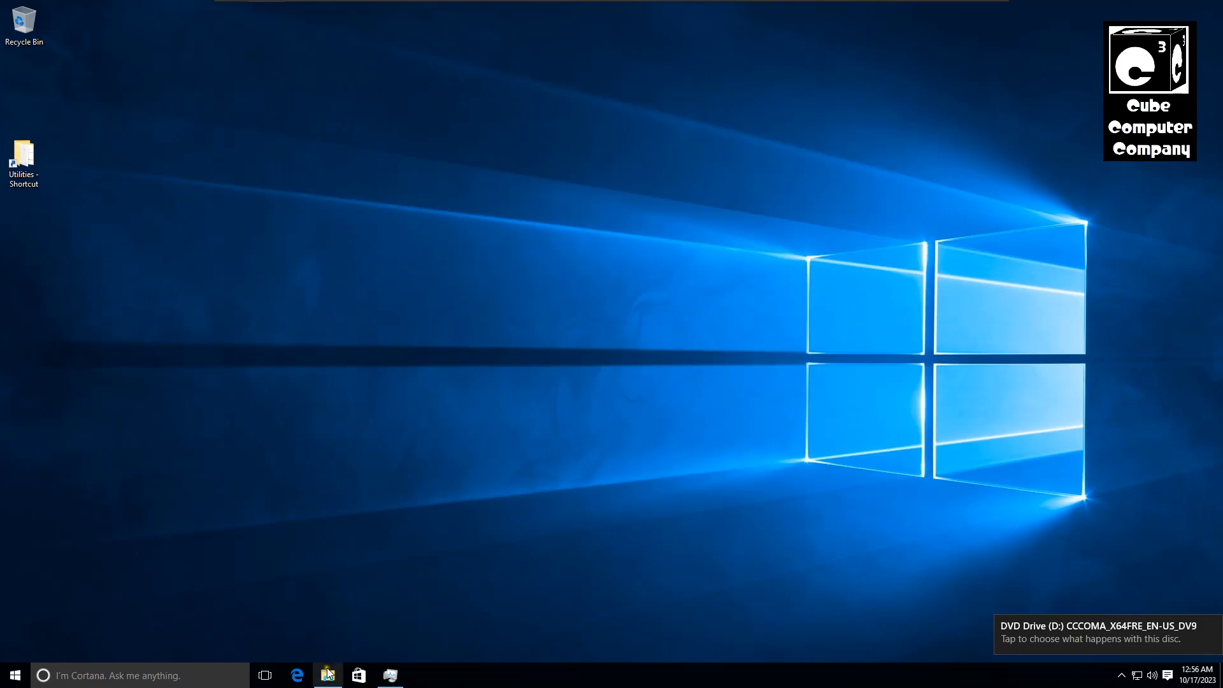
pyautogui.moveTo(327, 675)
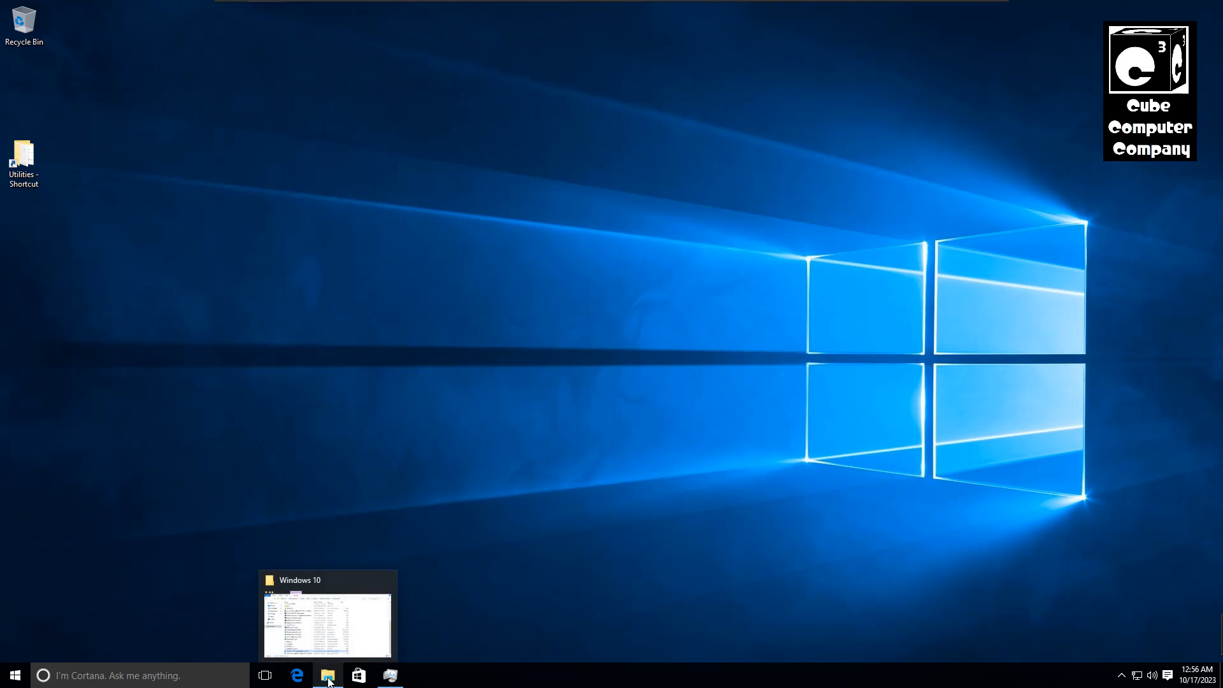
# Show This PC in File Explorer with the C: disk and the Windows installation DVD drive D:
pyautogui.click(14, 675)
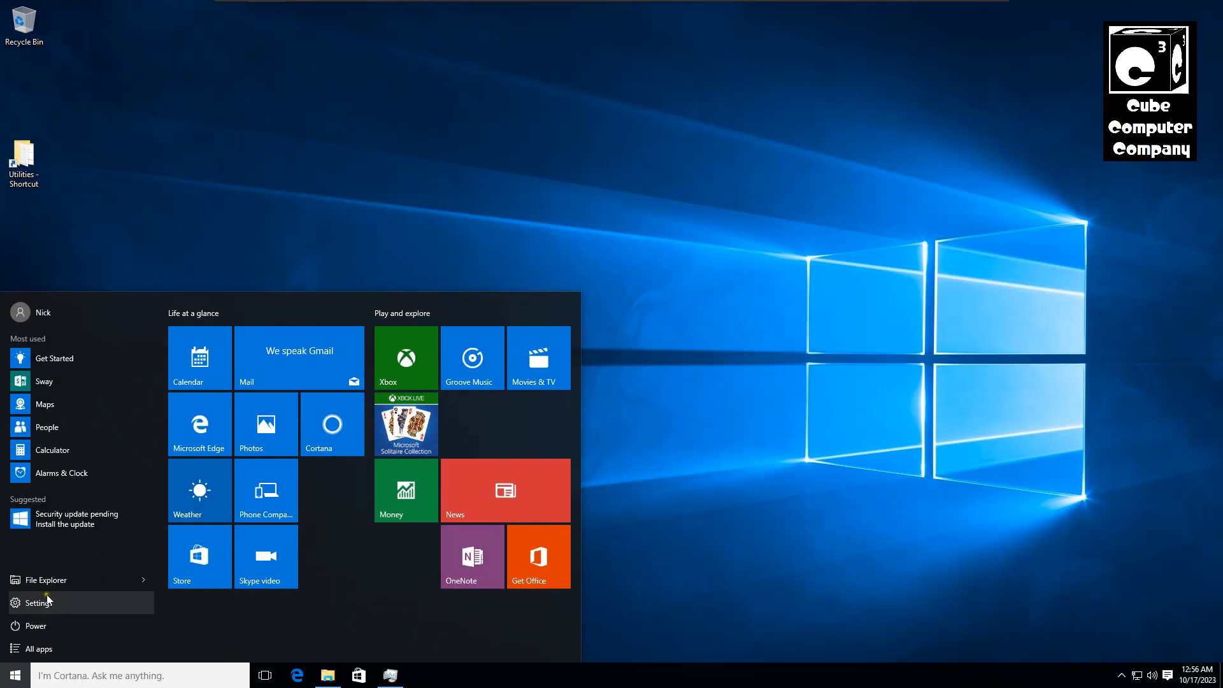
pyautogui.click(39, 580)
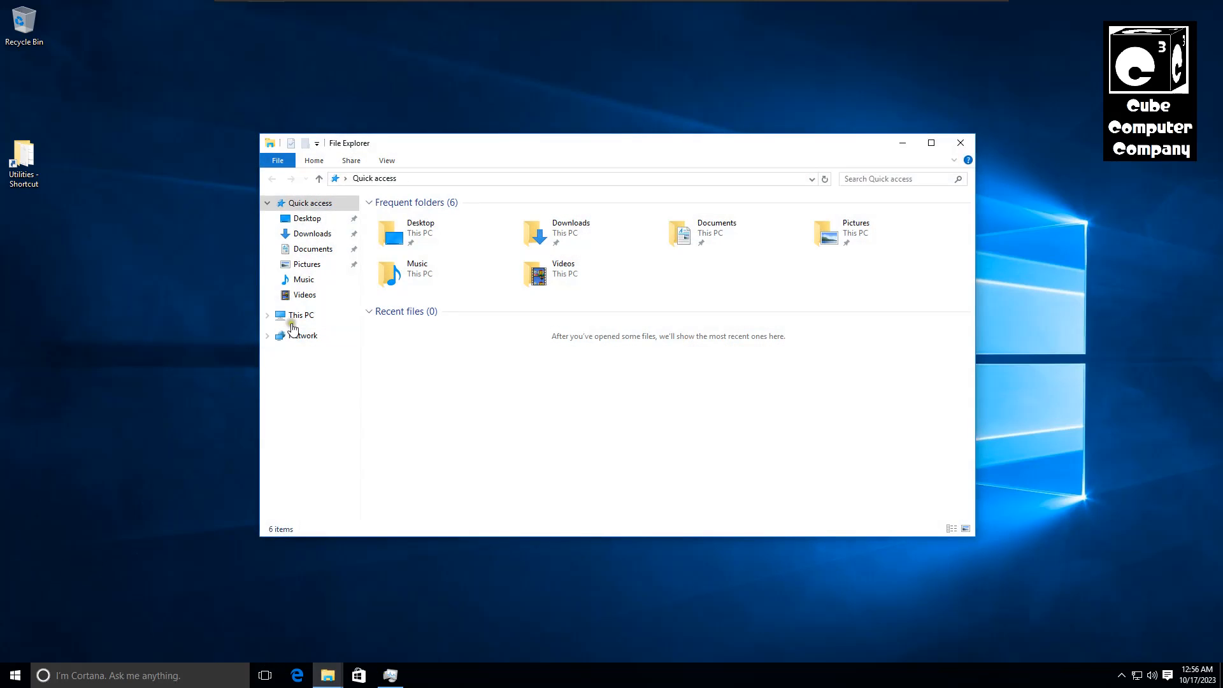
pyautogui.click(300, 314)
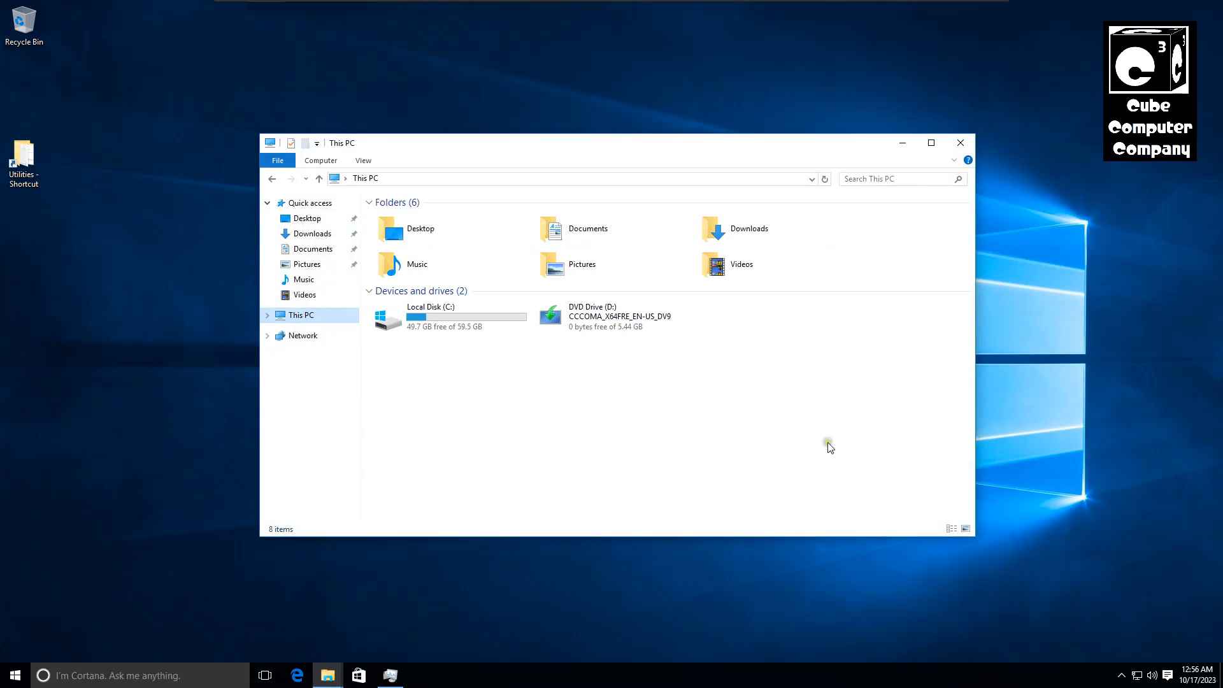
pyautogui.moveTo(767, 393)
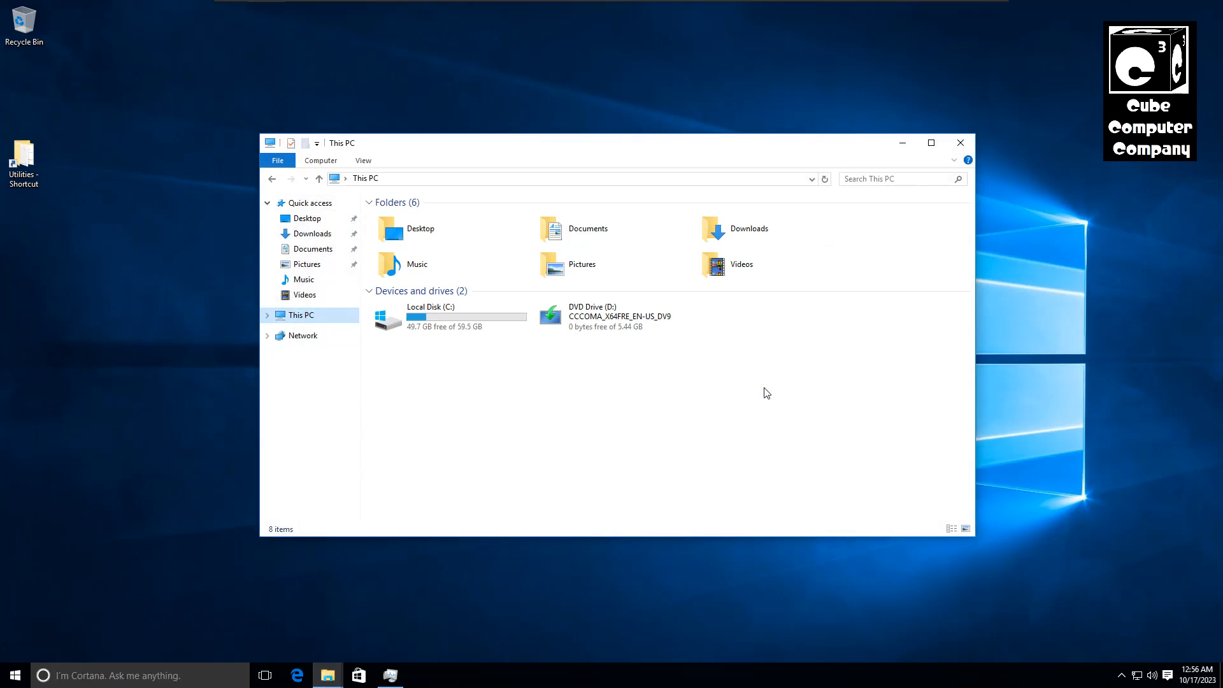
pyautogui.moveTo(616, 316)
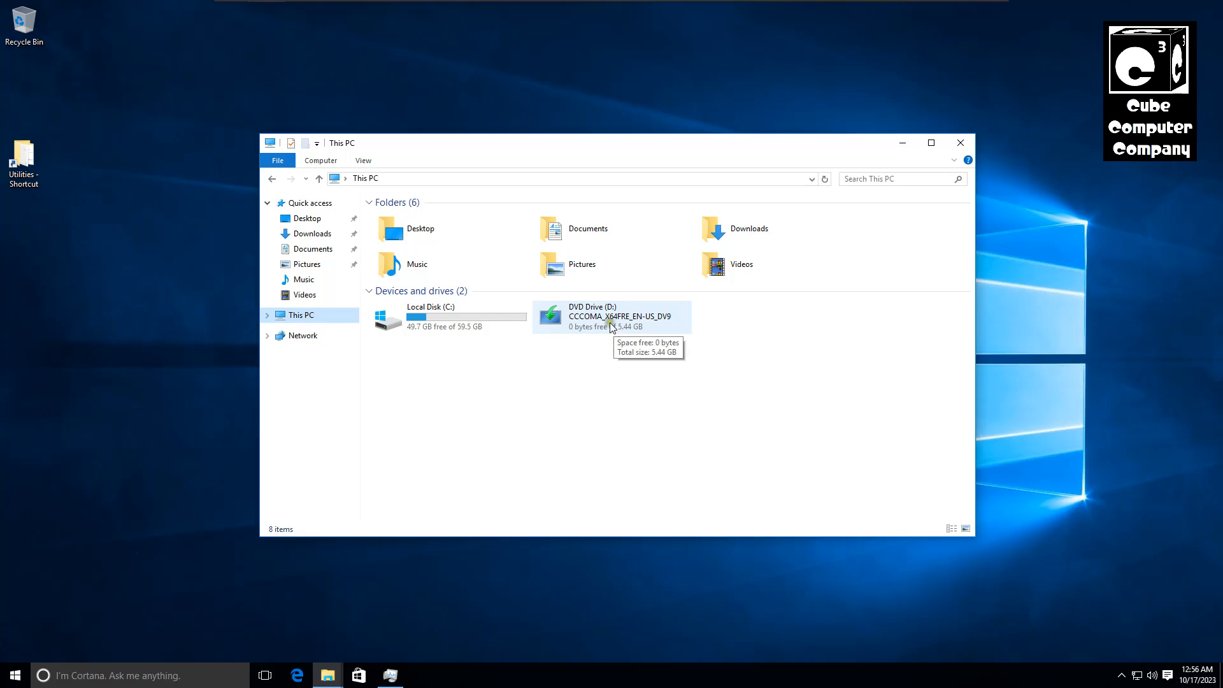
pyautogui.doubleClick(617, 316)
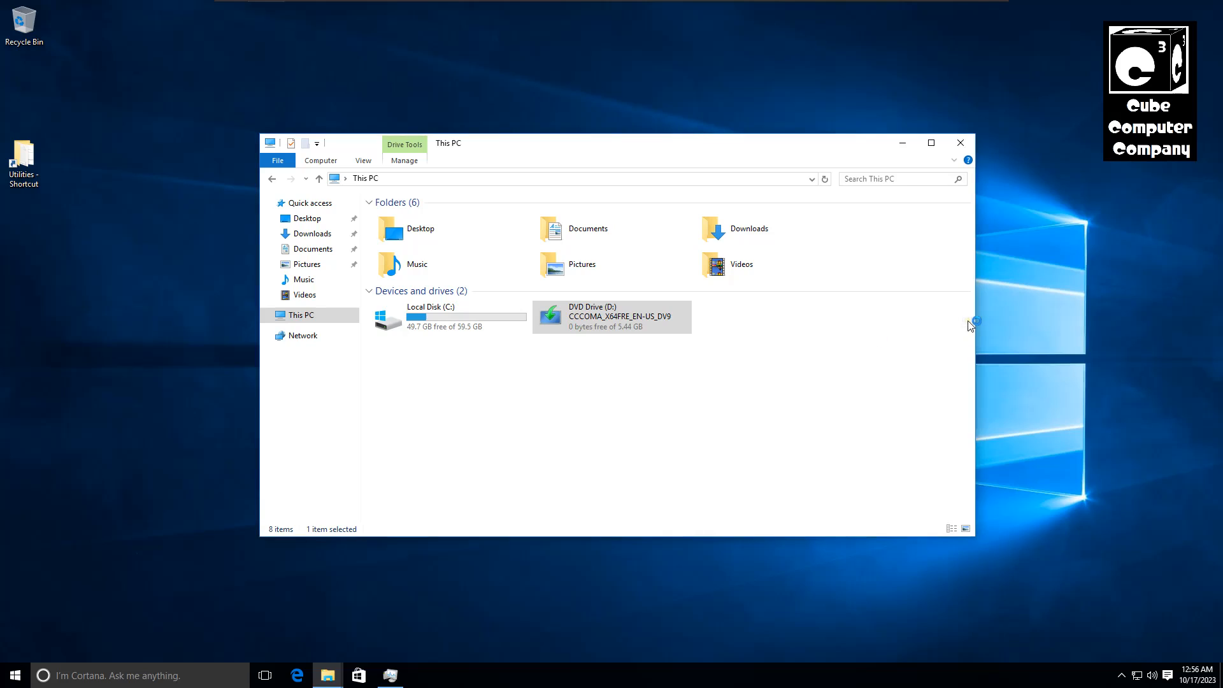
# Run Windows 11 Setup from the DVD without updates or feedback, then close it after the processor, TPM 2.0 and Secure Boot failure
pyautogui.doubleClick(612, 316)
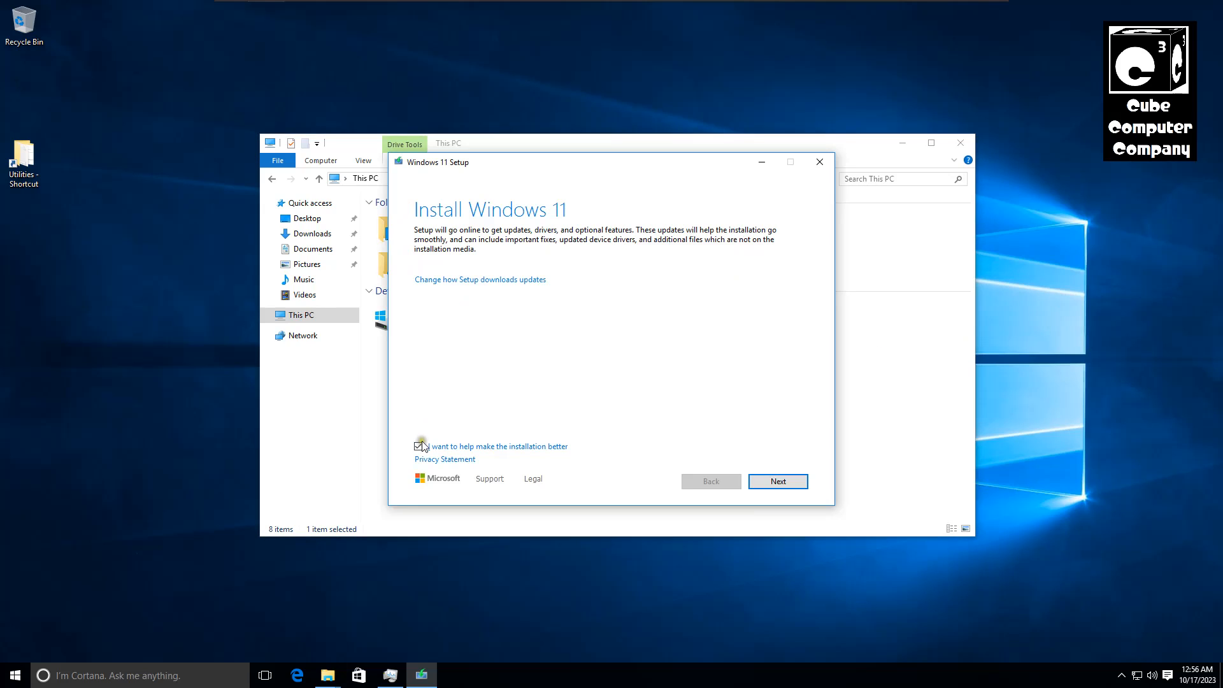
pyautogui.click(419, 446)
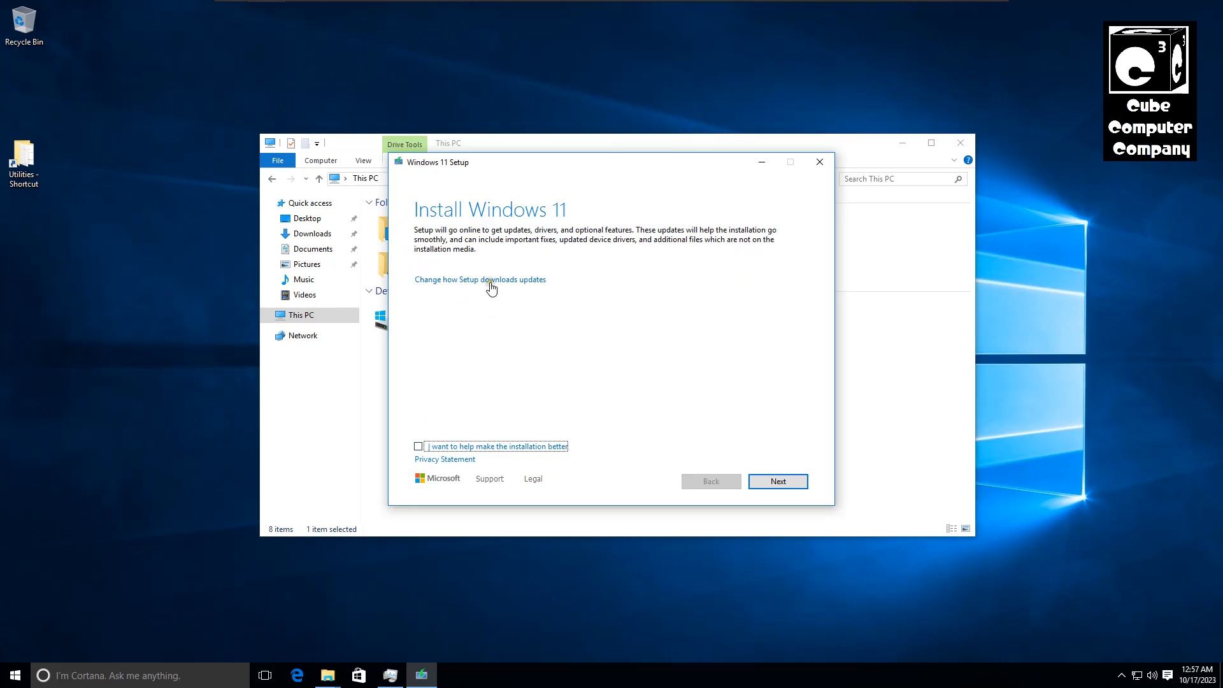
pyautogui.click(480, 279)
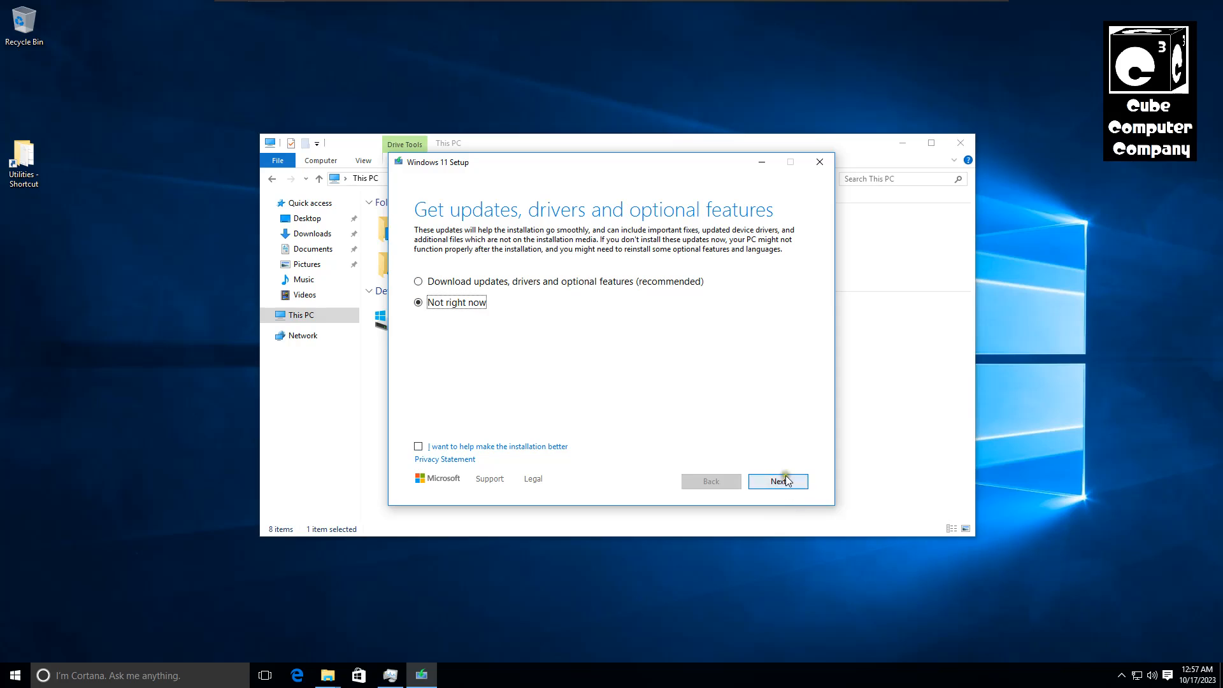
pyautogui.click(777, 482)
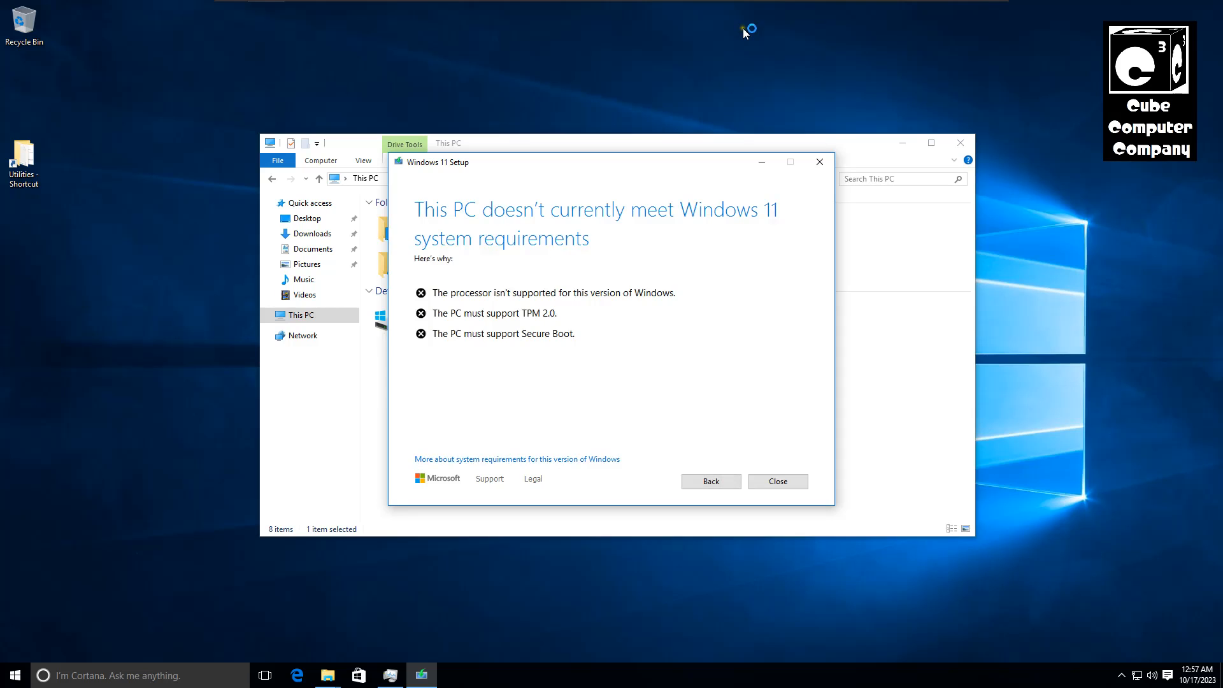
pyautogui.moveTo(448, 233)
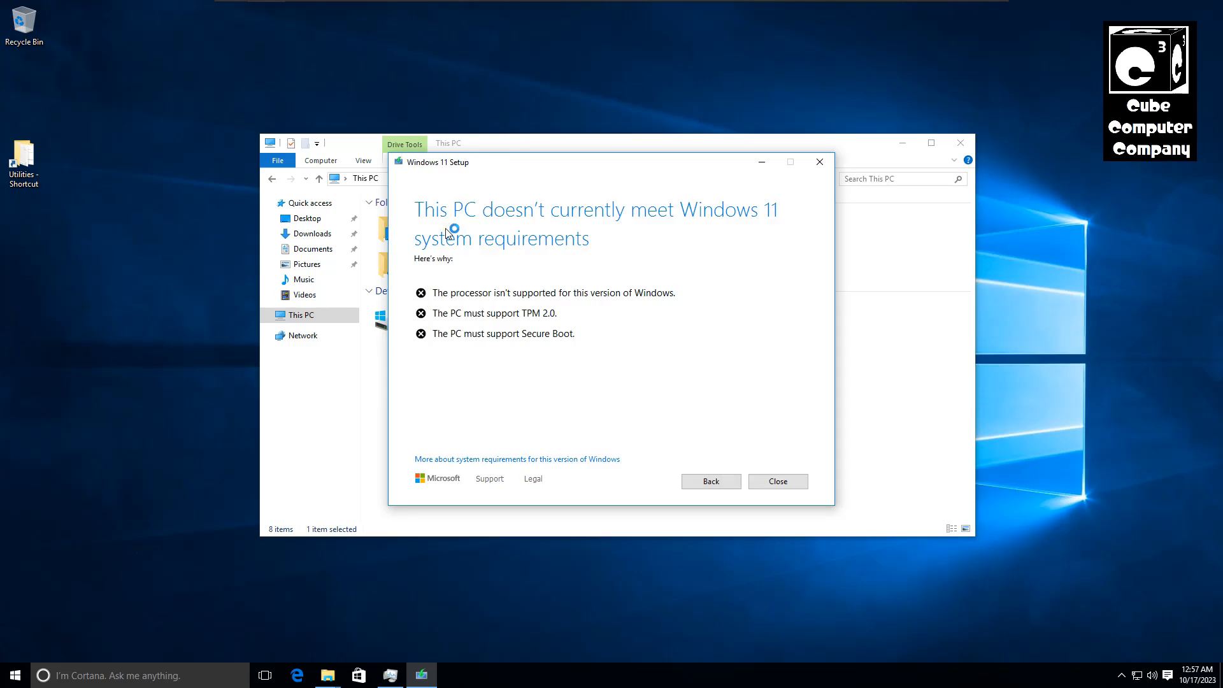
pyautogui.moveTo(602, 242)
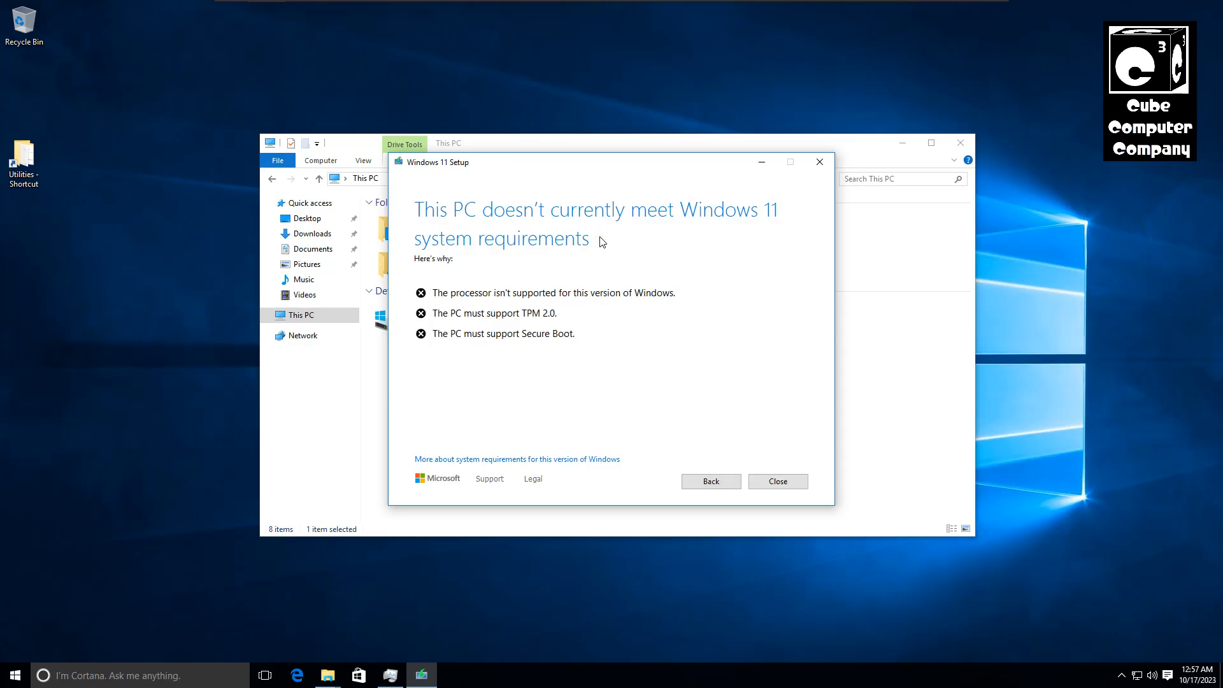
pyautogui.moveTo(830, 183)
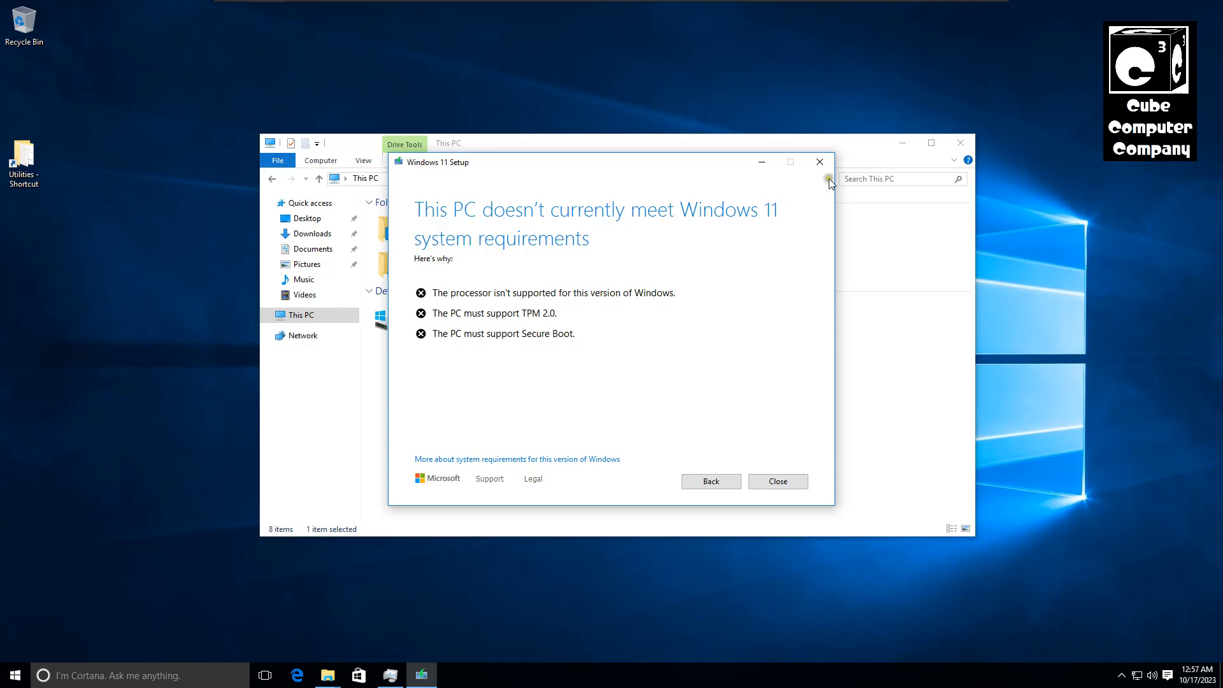
pyautogui.click(777, 481)
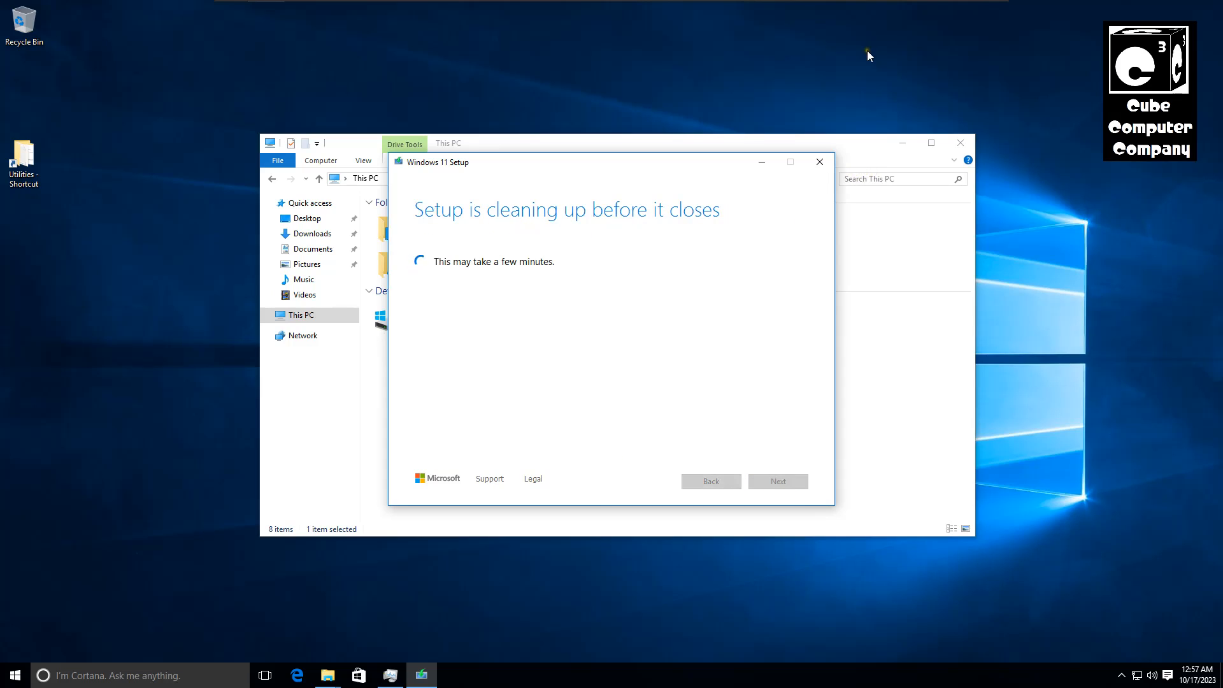
pyautogui.moveTo(860, 148)
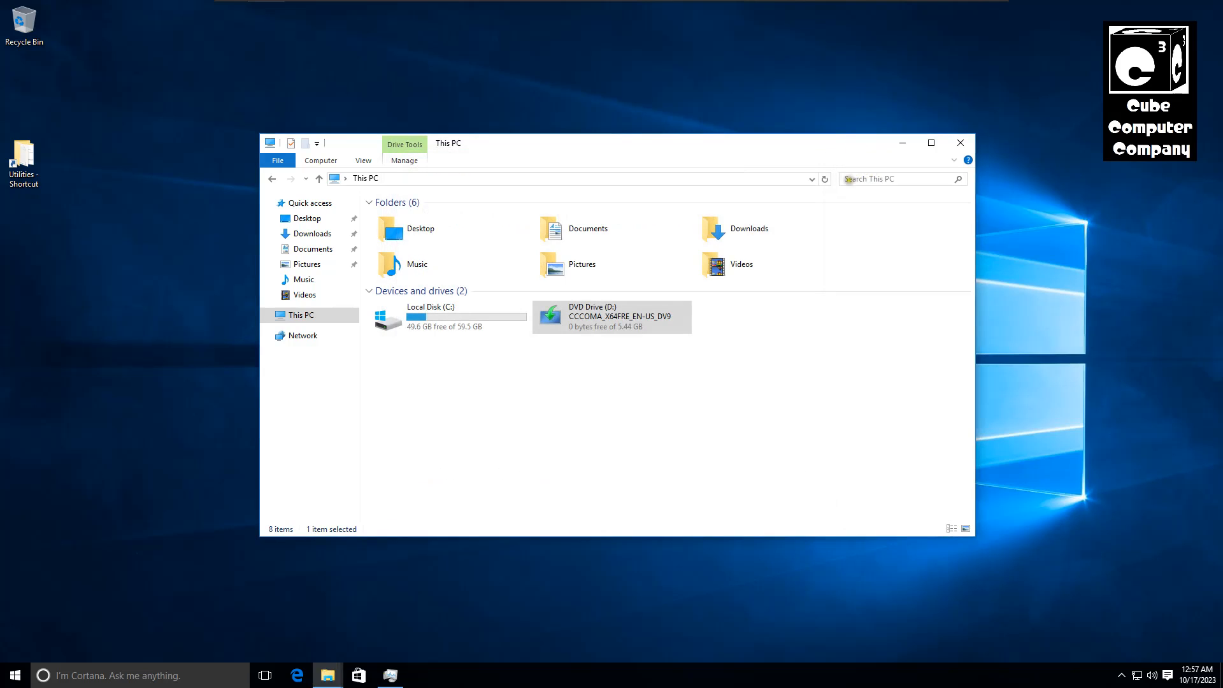
# Launch Command Prompt (cmd) as administrator and allow it through User Account Control
pyautogui.click(14, 675)
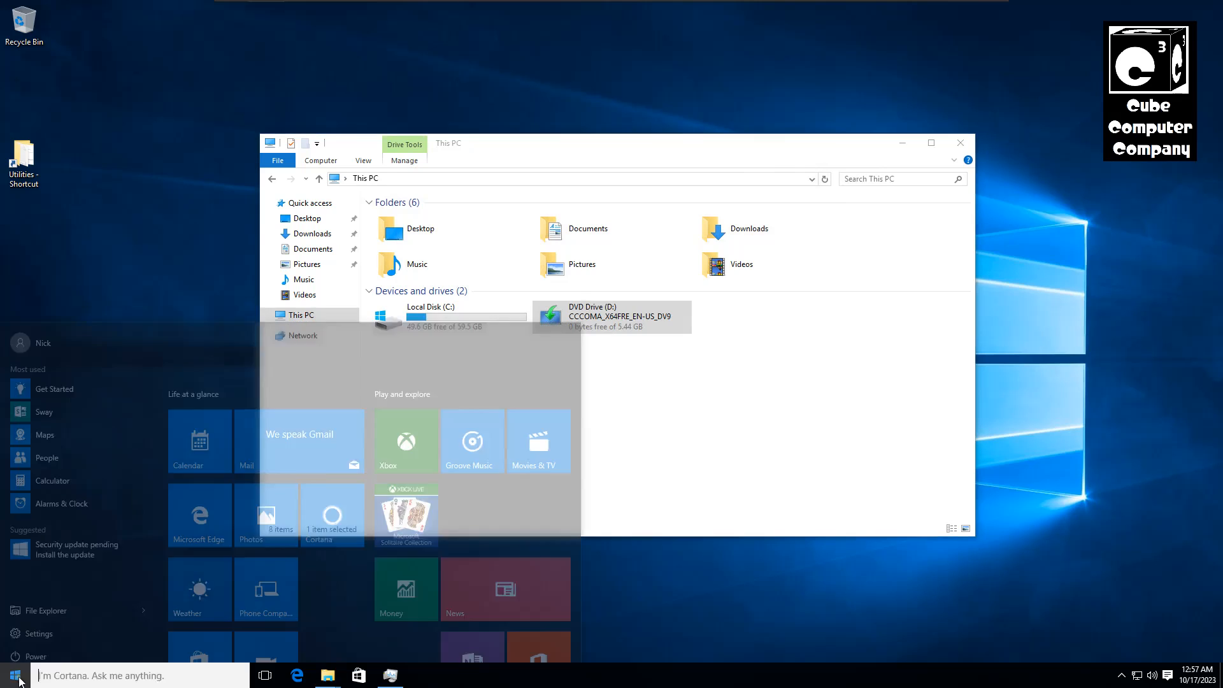
pyautogui.write('cmd')
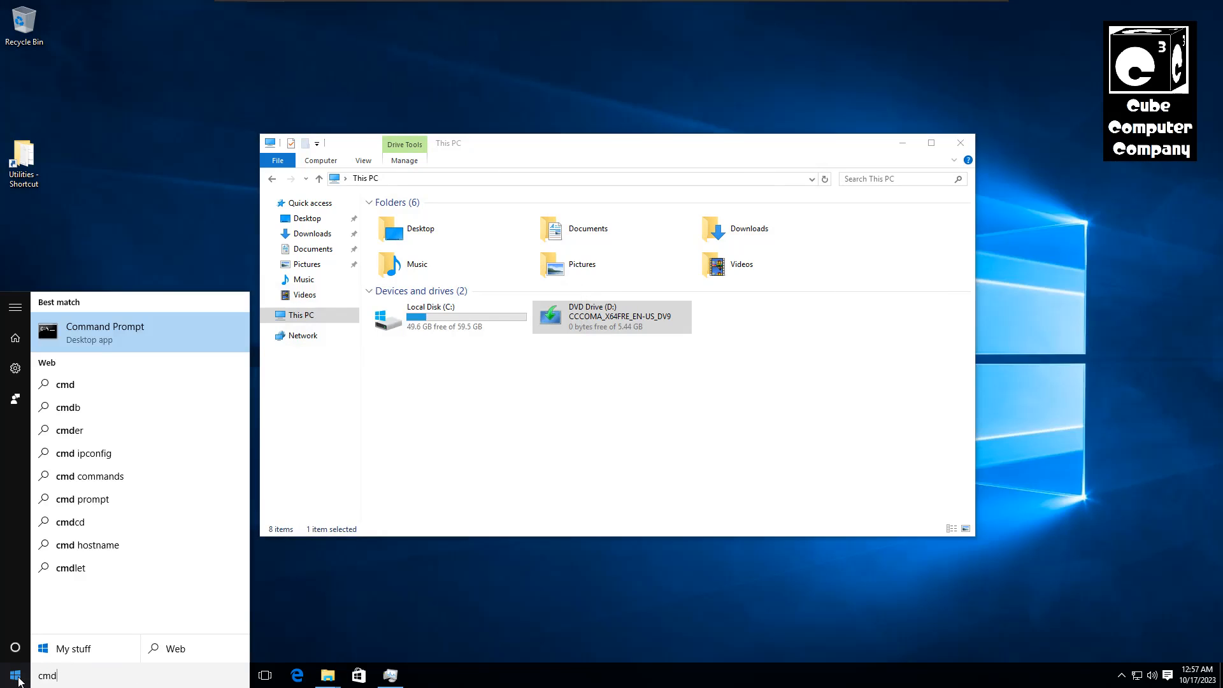
pyautogui.rightClick(106, 326)
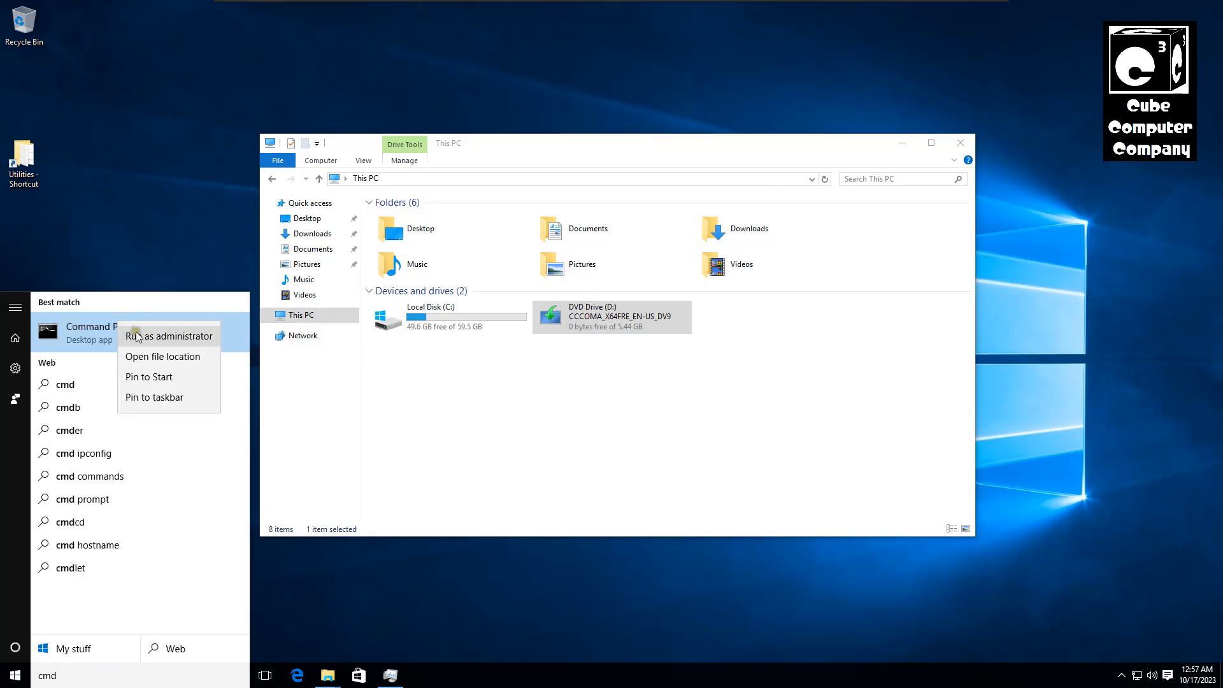
pyautogui.click(168, 335)
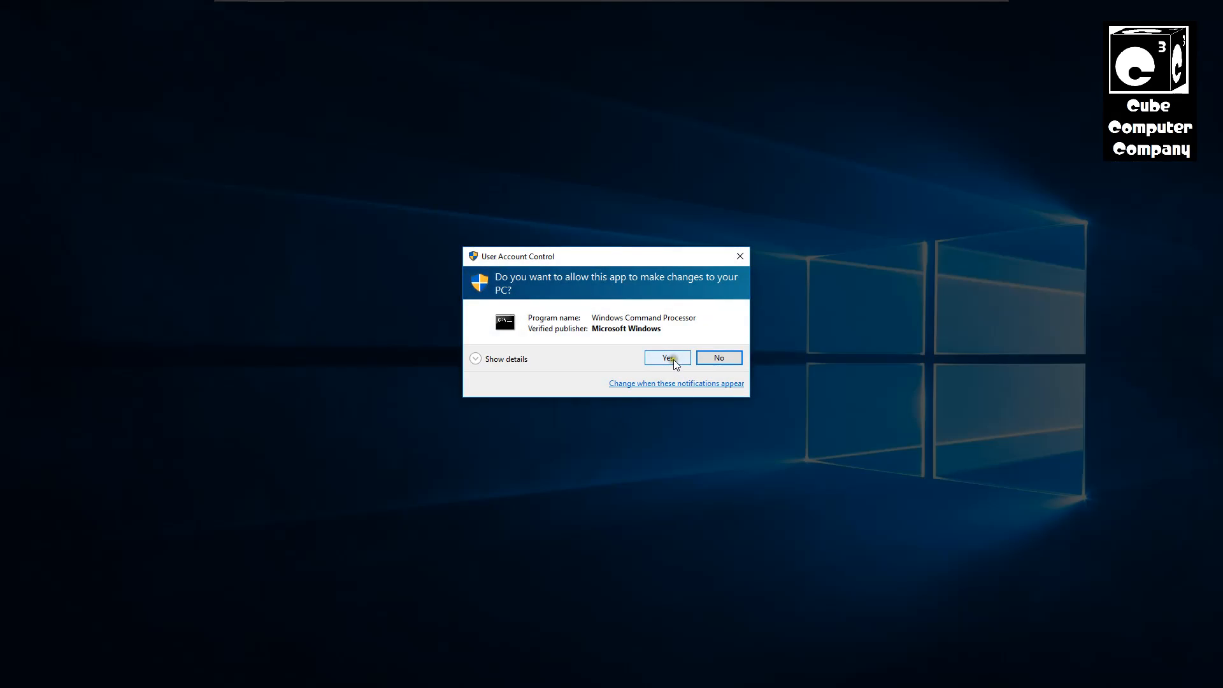
pyautogui.click(663, 356)
pyautogui.write('D')
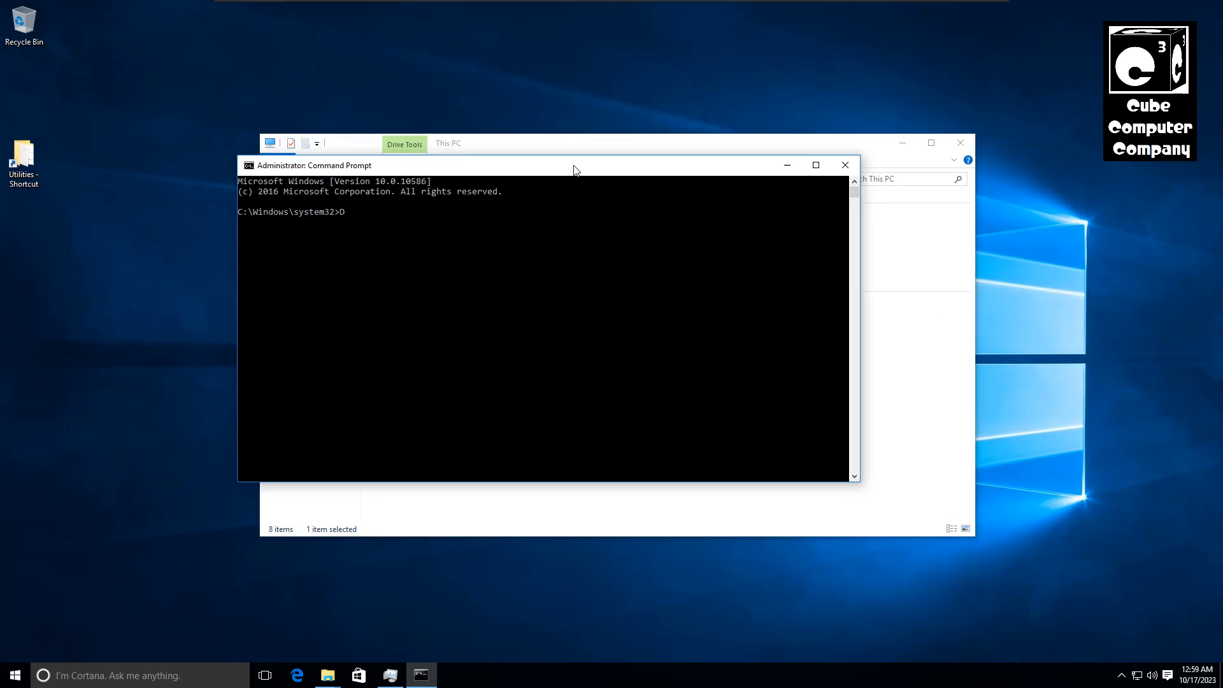
# Run D:\setup.exe /product server so Windows Server Setup opens
pyautogui.write(':\\')
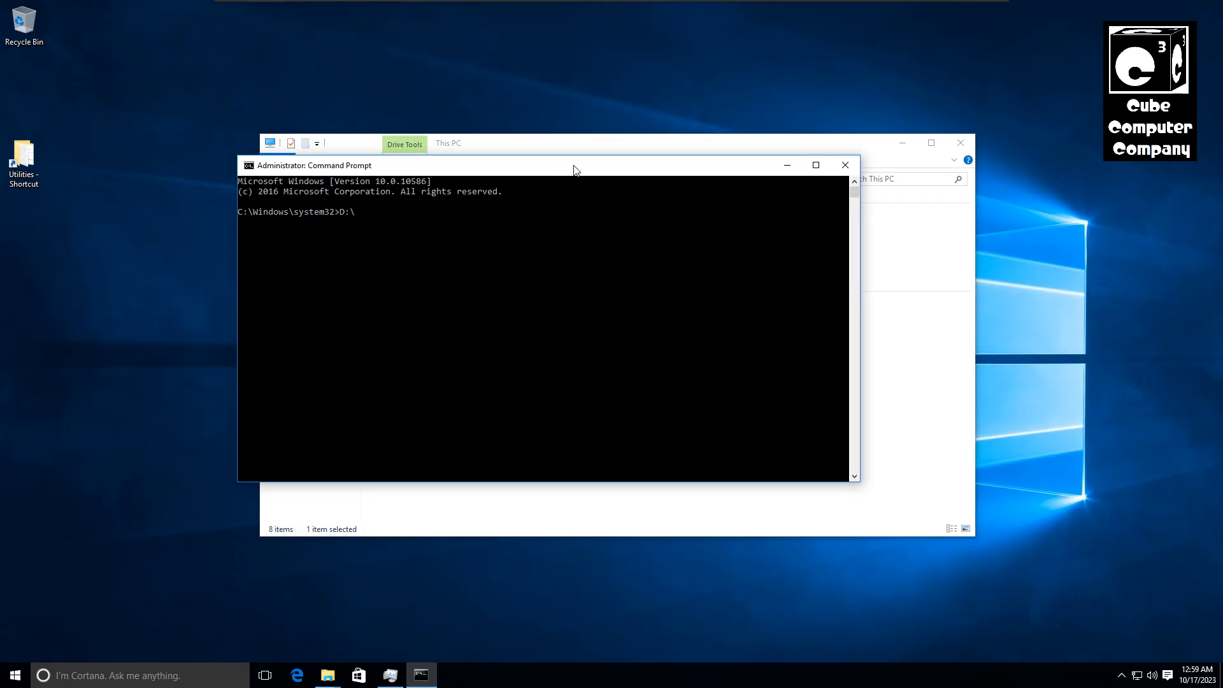
pyautogui.write('set')
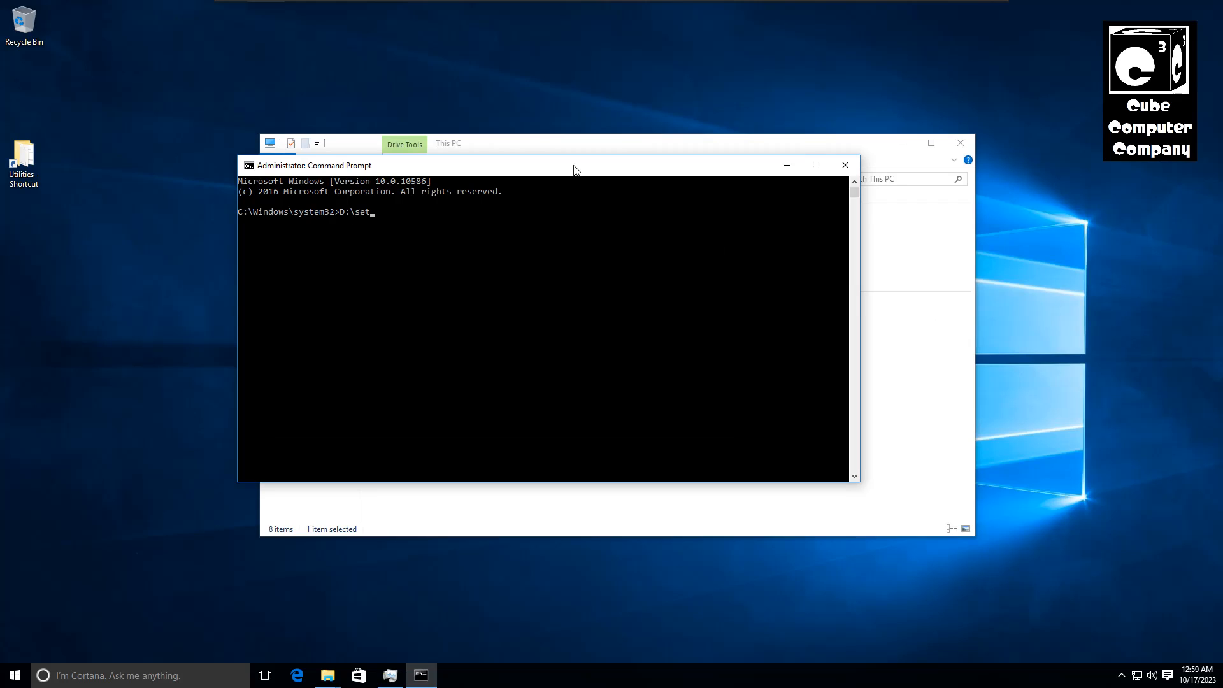
pyautogui.write('up')
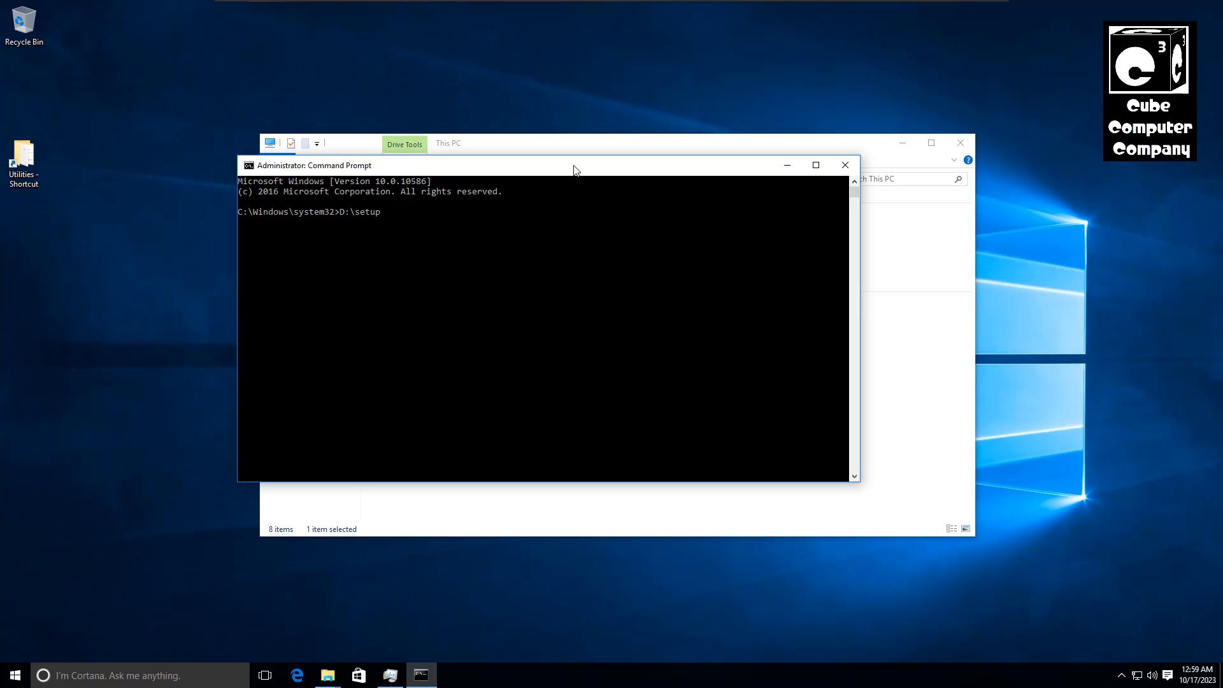
pyautogui.write('.exe \\')
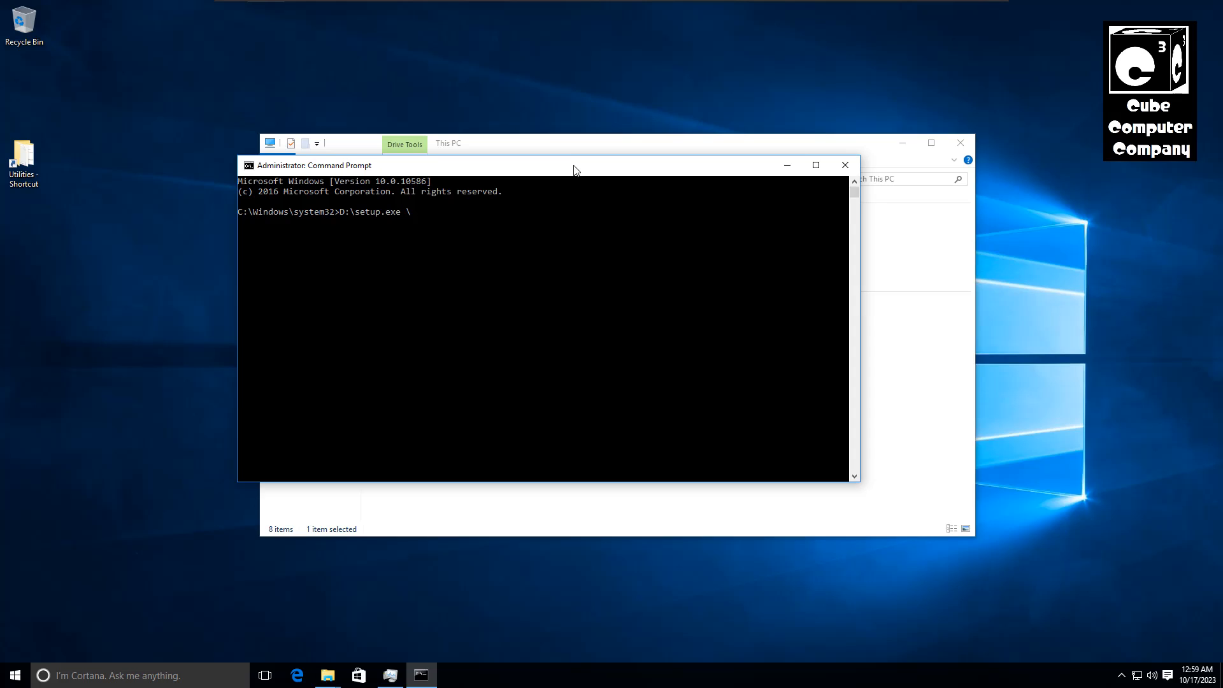
pyautogui.write('/')
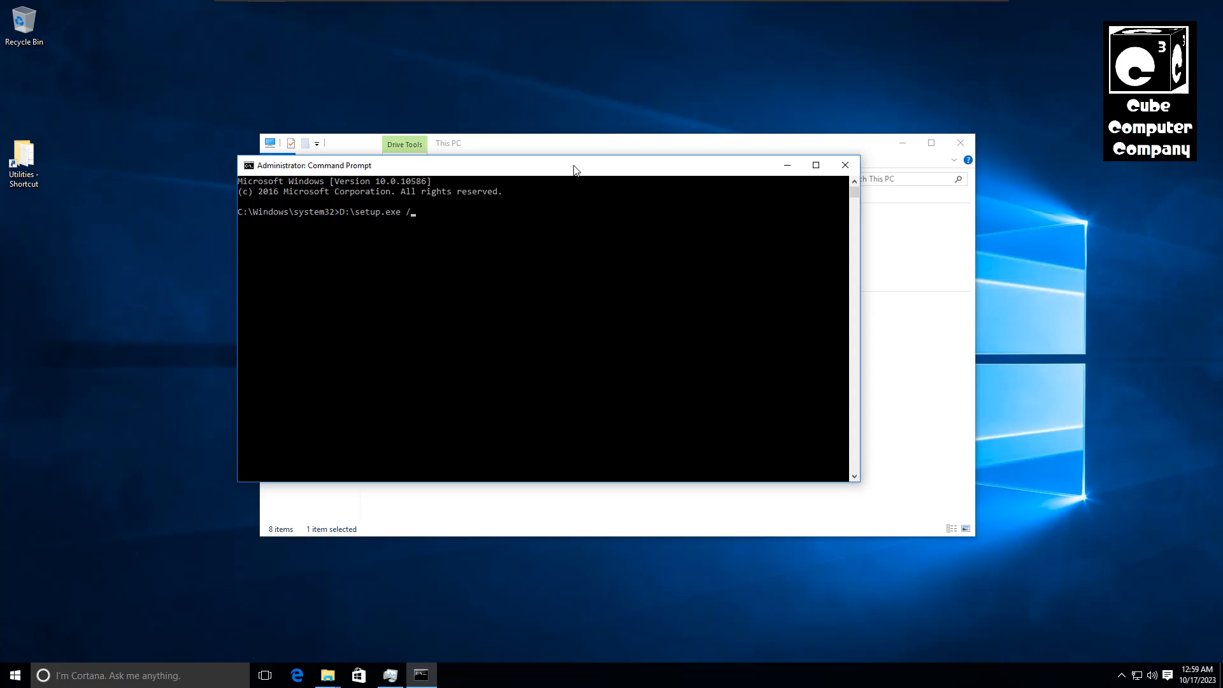
pyautogui.write('product')
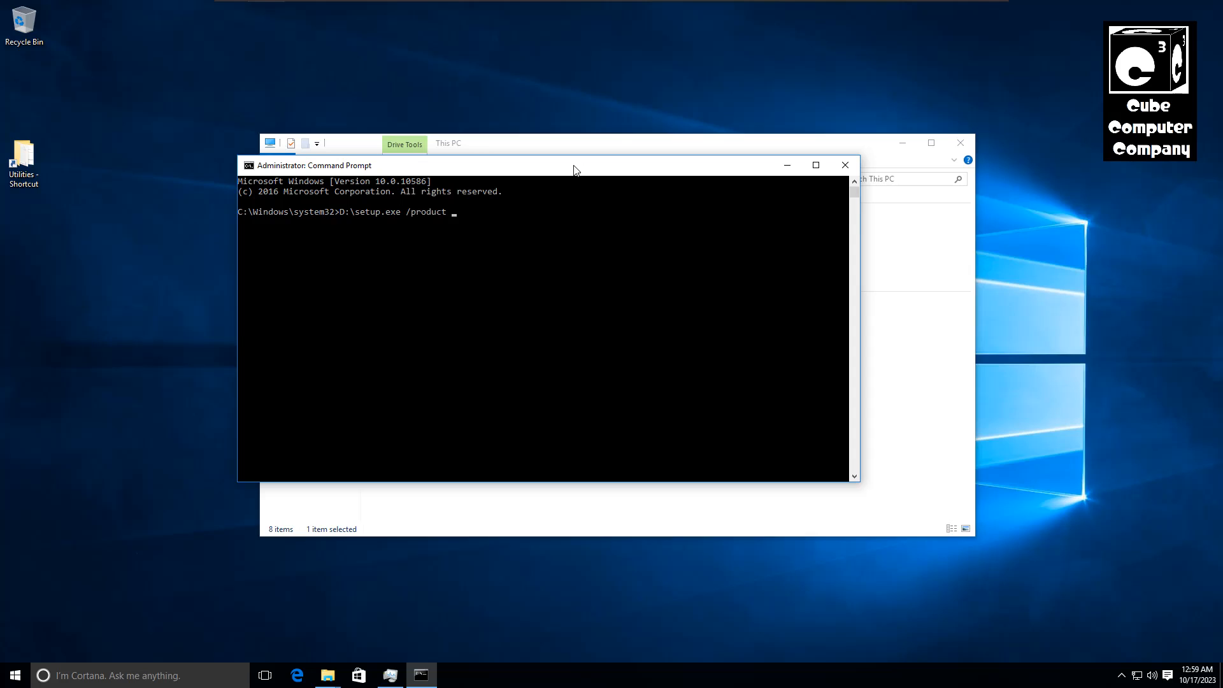
pyautogui.write('seve')
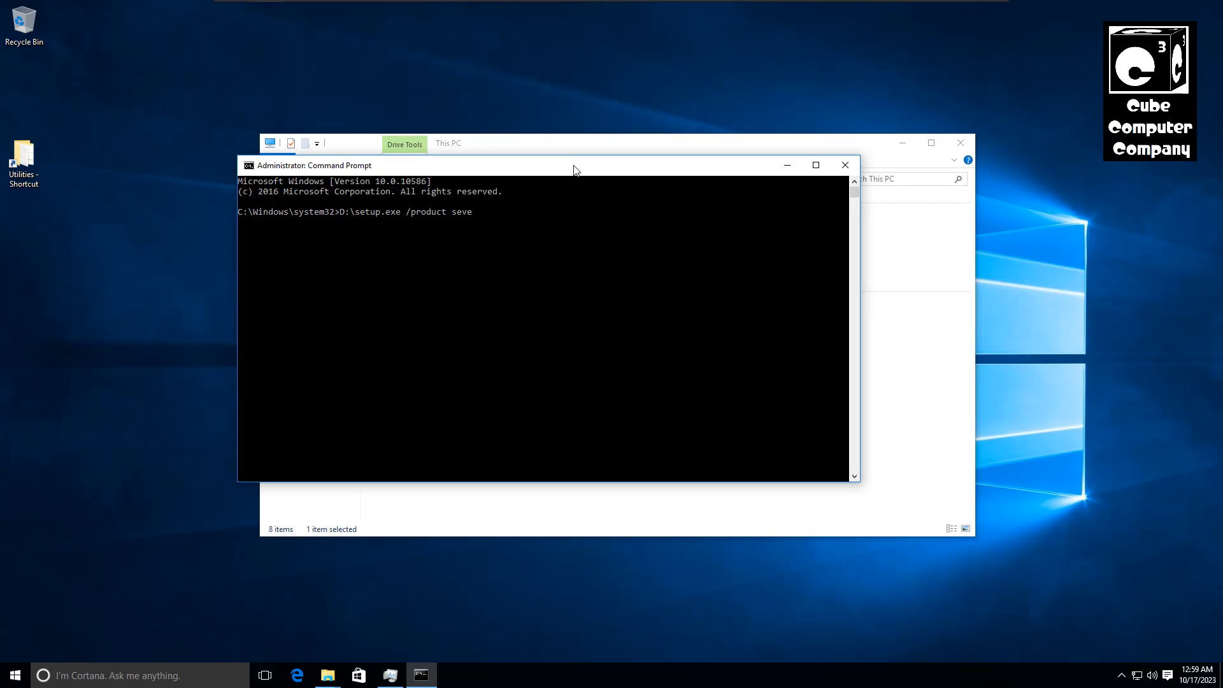
pyautogui.write('r')
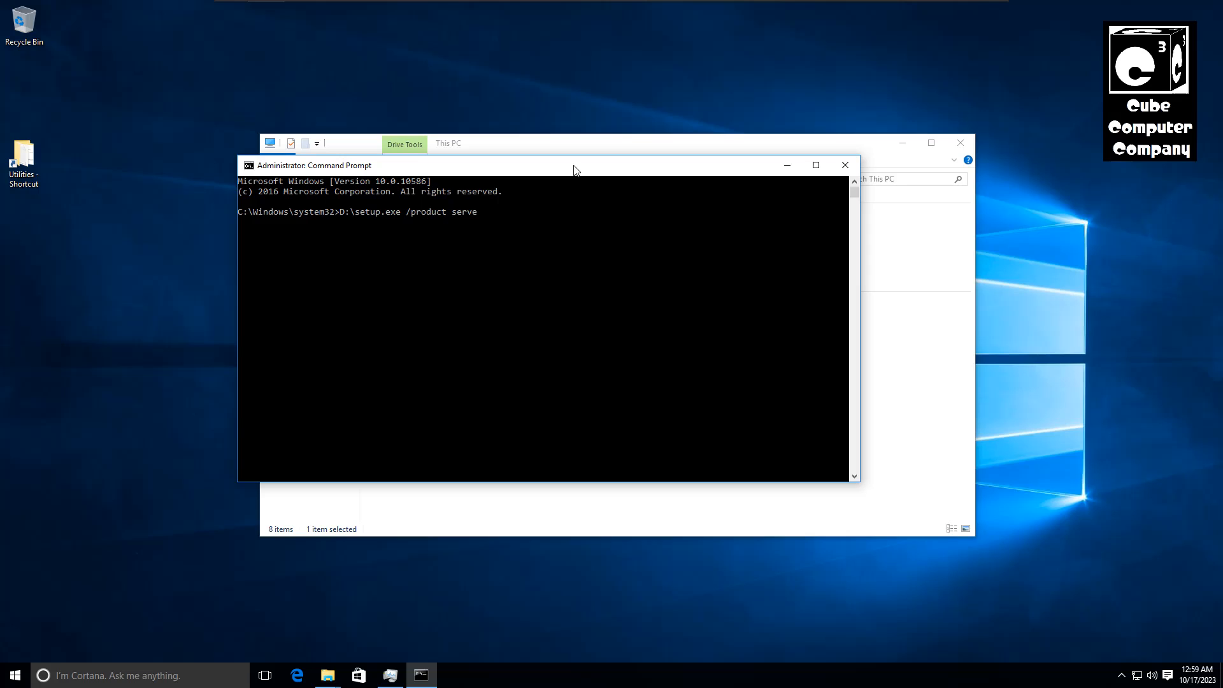
pyautogui.press('Return')
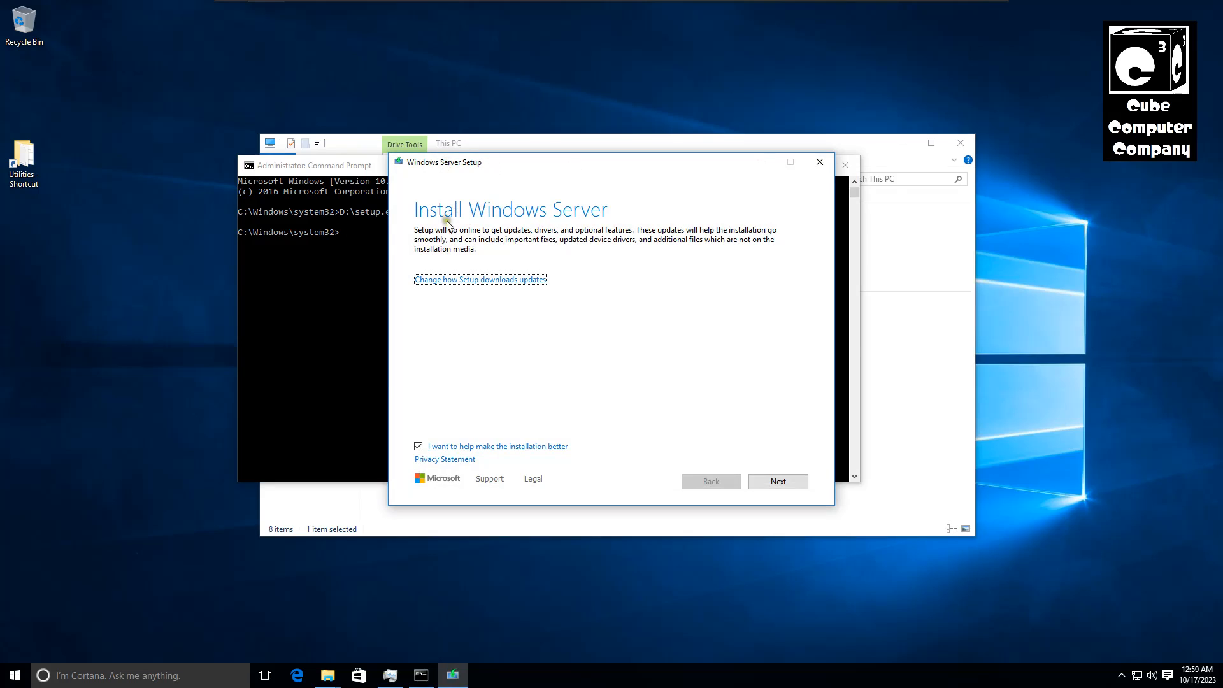
pyautogui.moveTo(414, 212)
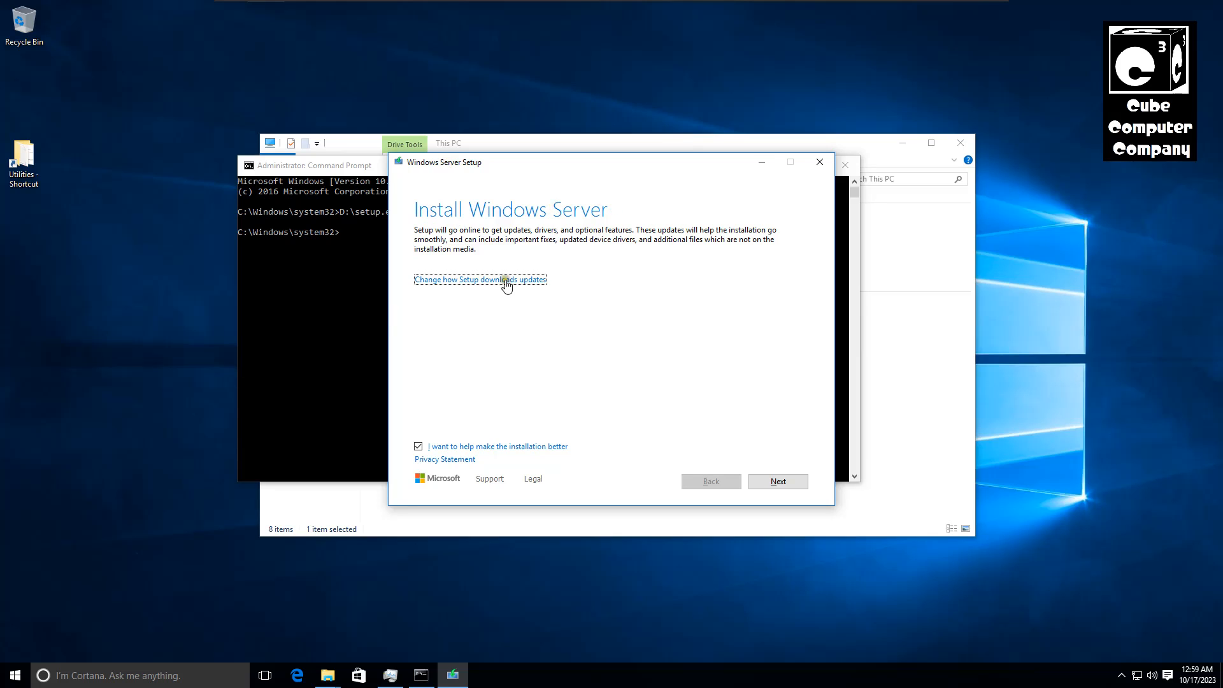
# Skip update downloads, opt out of installation feedback, and accept the license terms to reach Choose what to keep
pyautogui.click(480, 279)
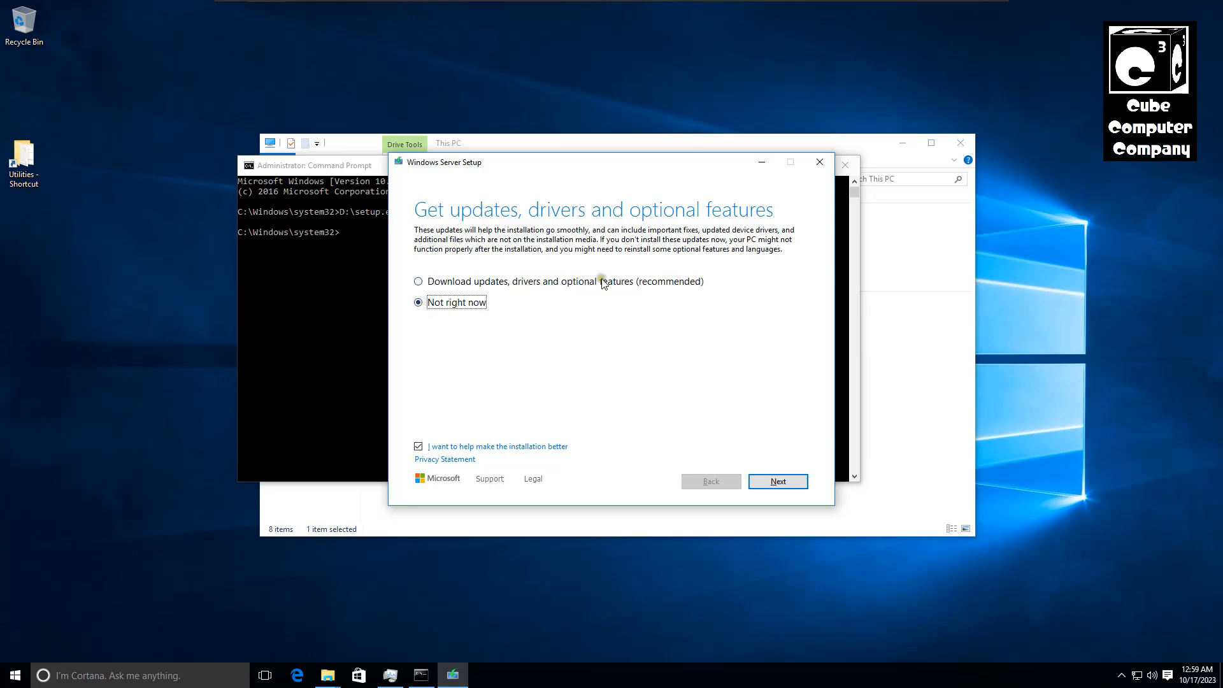
pyautogui.moveTo(588, 319)
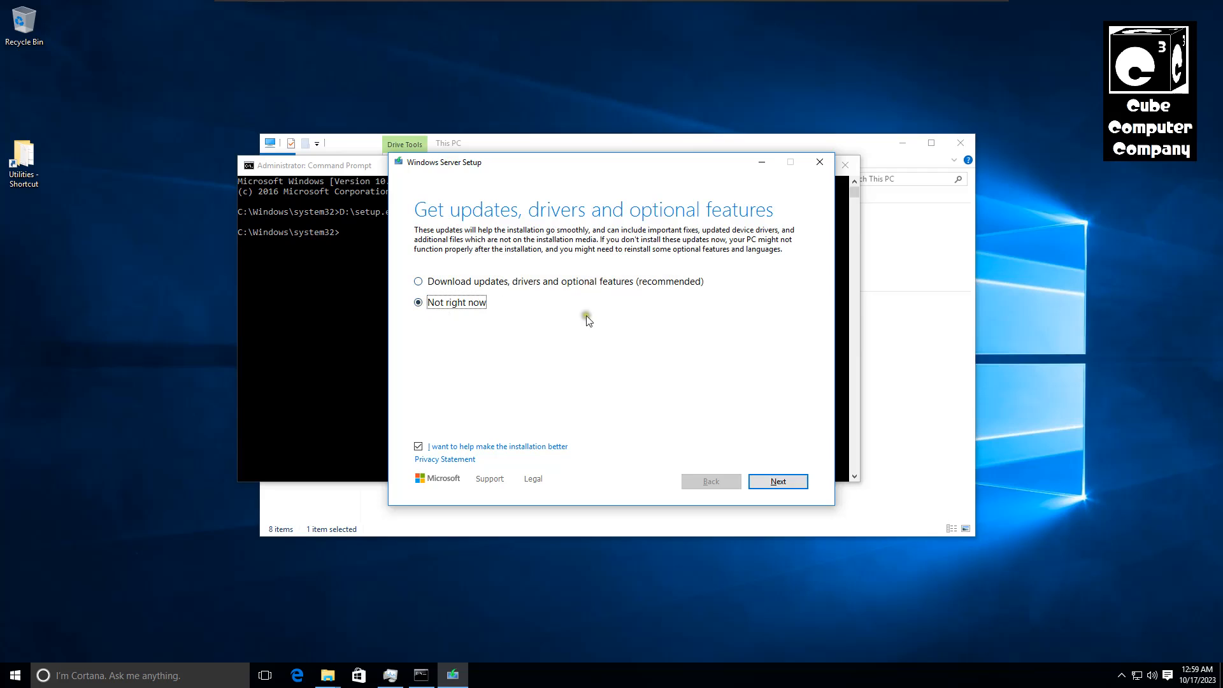
pyautogui.click(418, 445)
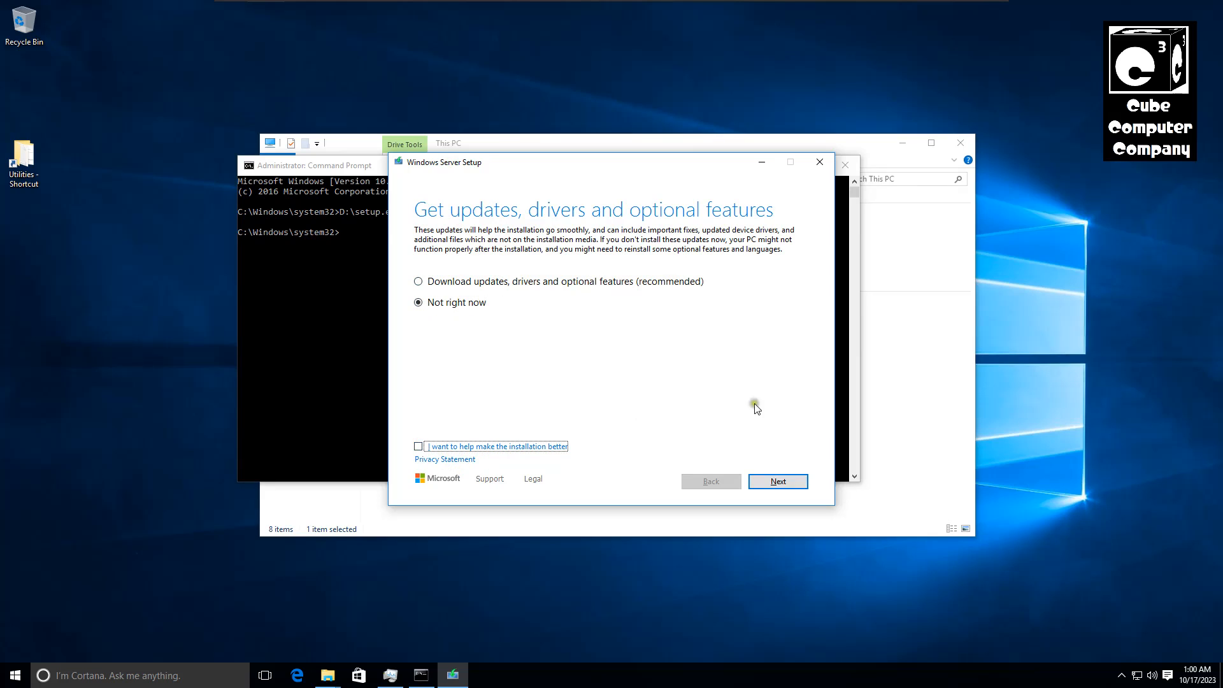
pyautogui.click(777, 481)
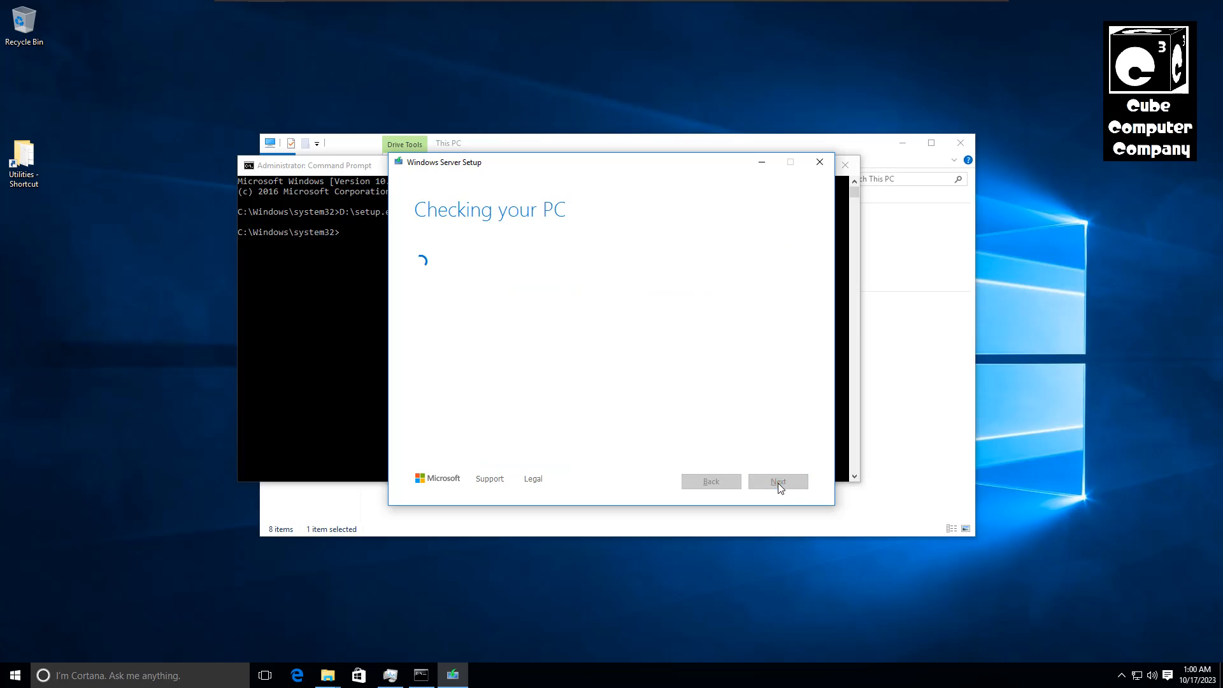
pyautogui.click(777, 481)
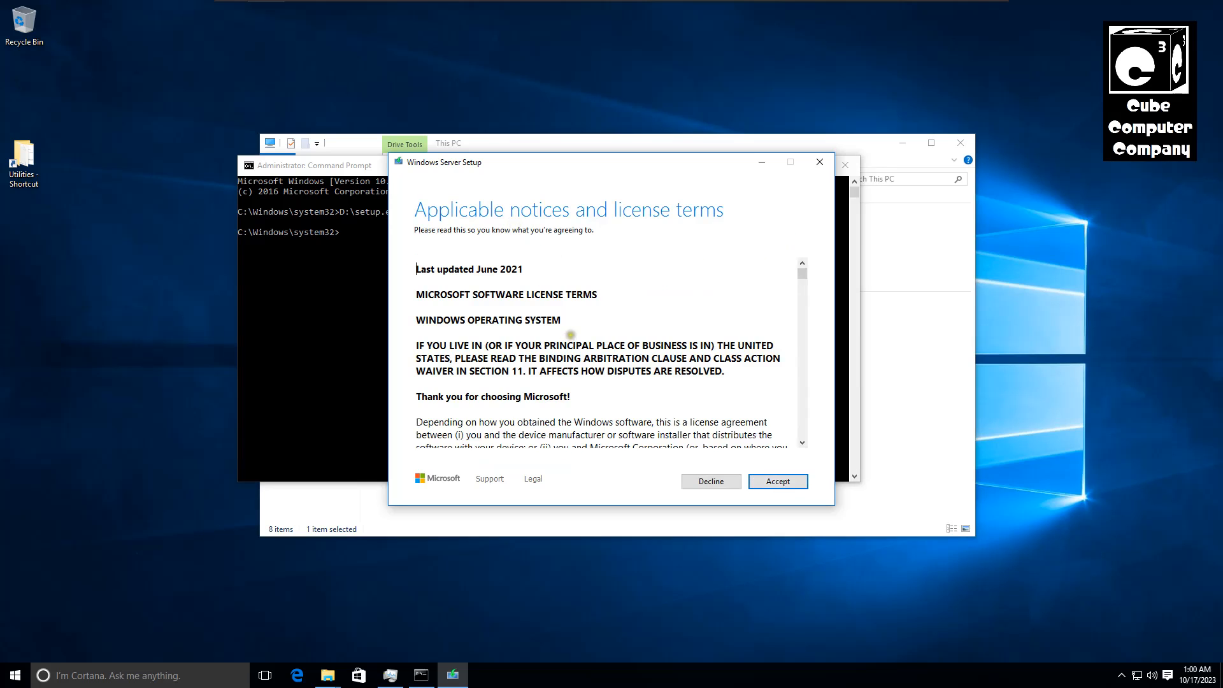
pyautogui.scroll(-3)
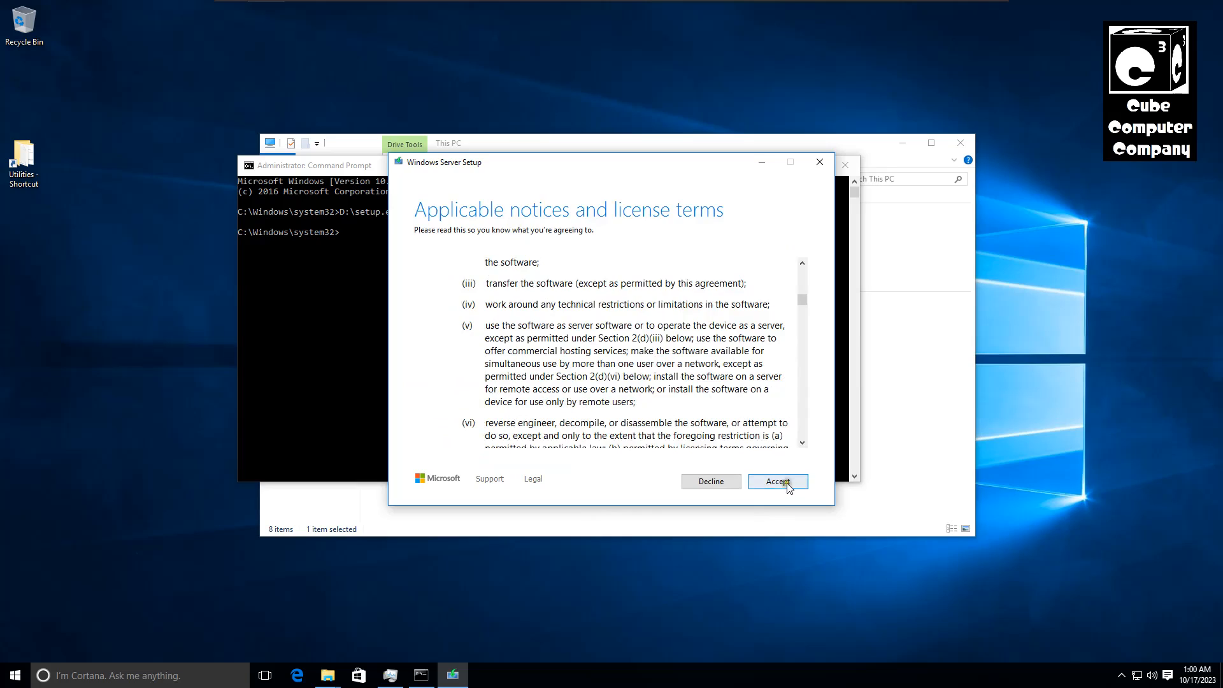
pyautogui.click(777, 482)
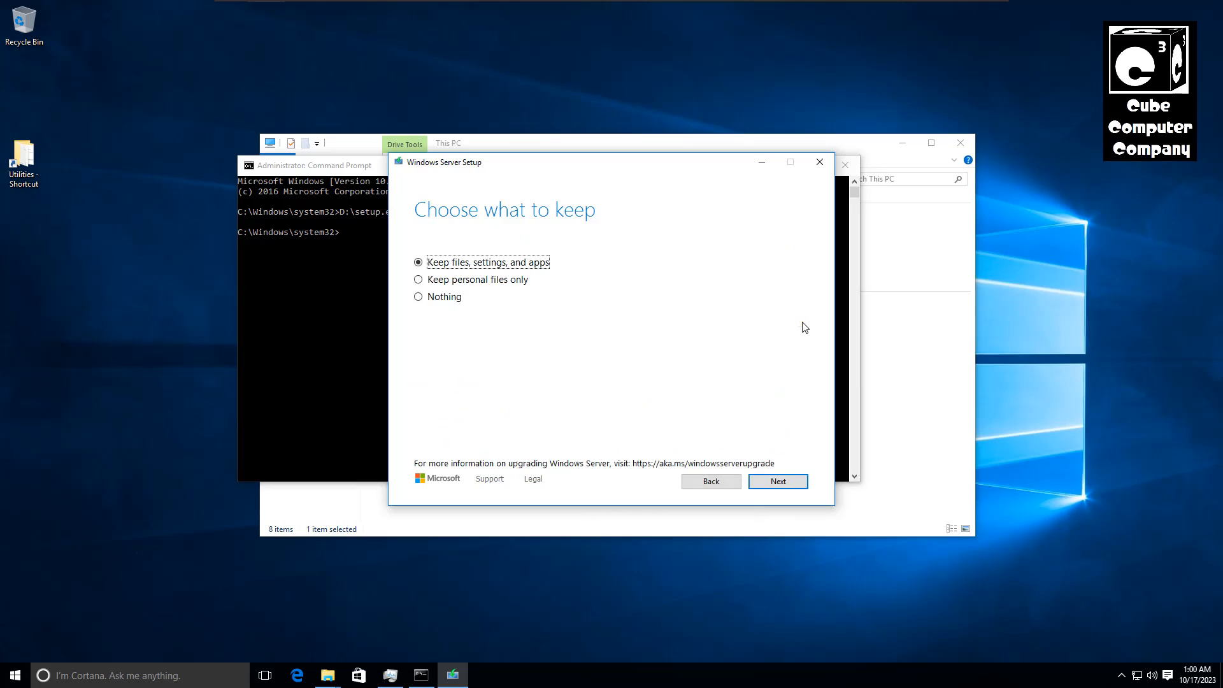
pyautogui.moveTo(694, 260)
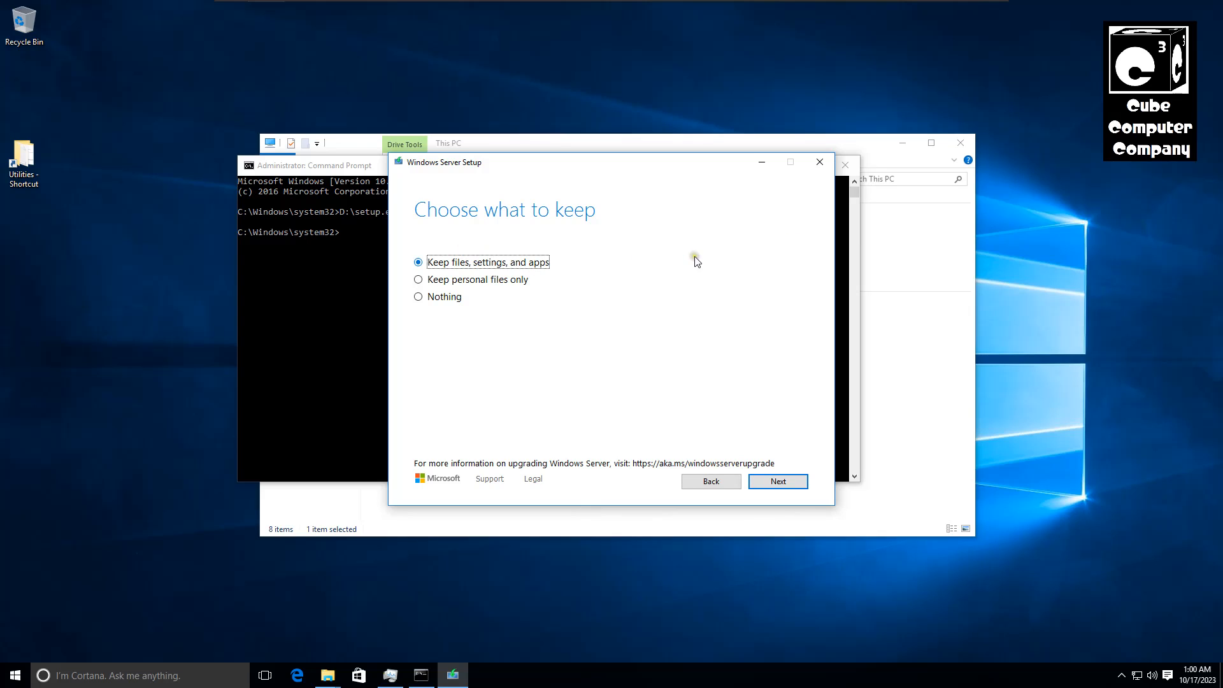
# Keep files, settings and apps and continue to the Ready to install summary for Windows 11 Pro
pyautogui.click(776, 480)
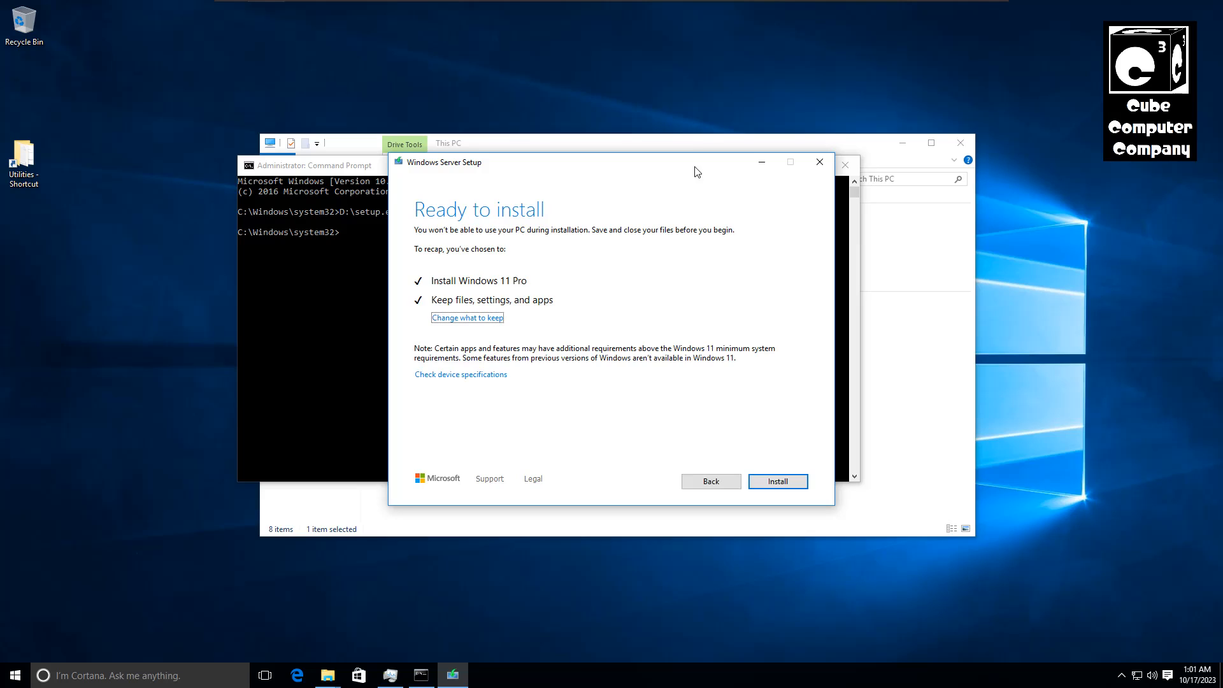
pyautogui.moveTo(470, 280)
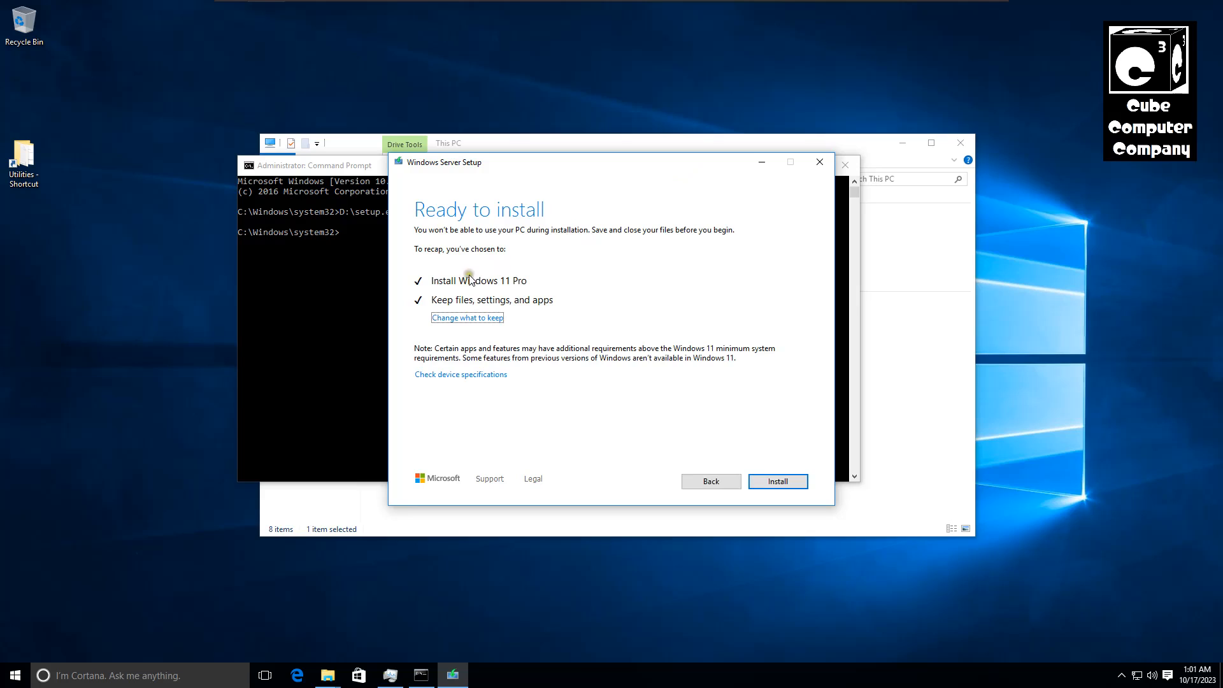
pyautogui.moveTo(439, 305)
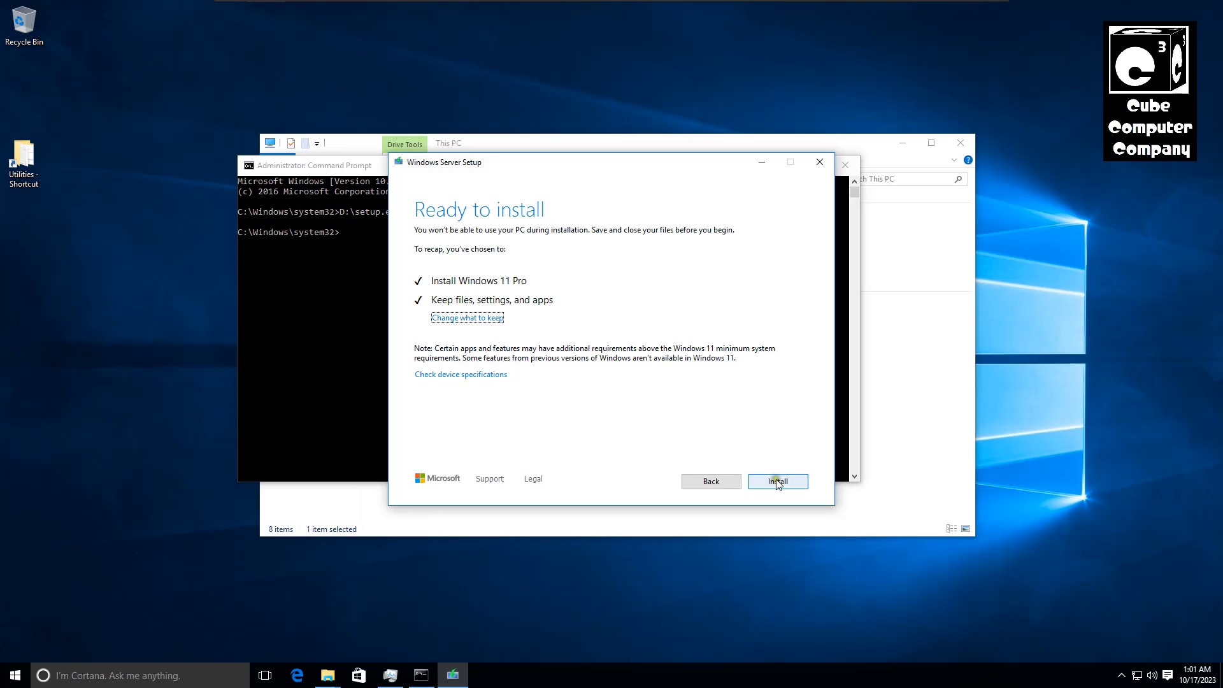
# Install Windows 11 Pro, set Tailored experiences to No in the privacy settings, and accept them to reach the desktop
pyautogui.click(777, 481)
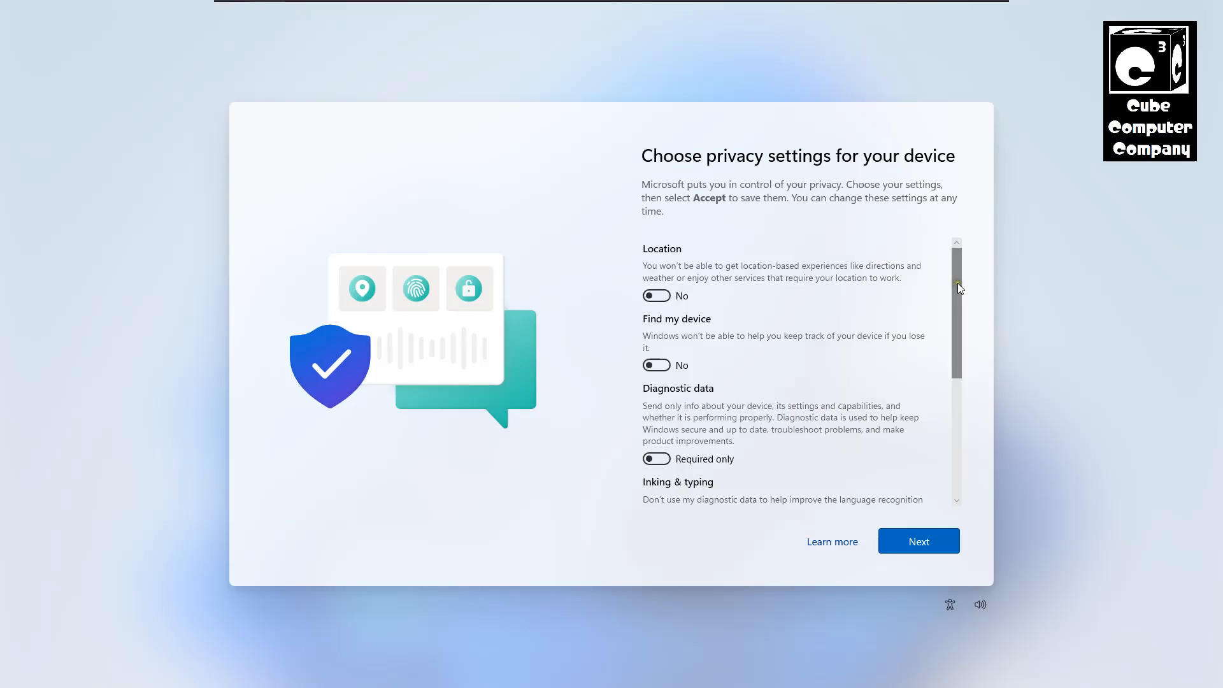
pyautogui.scroll(-3)
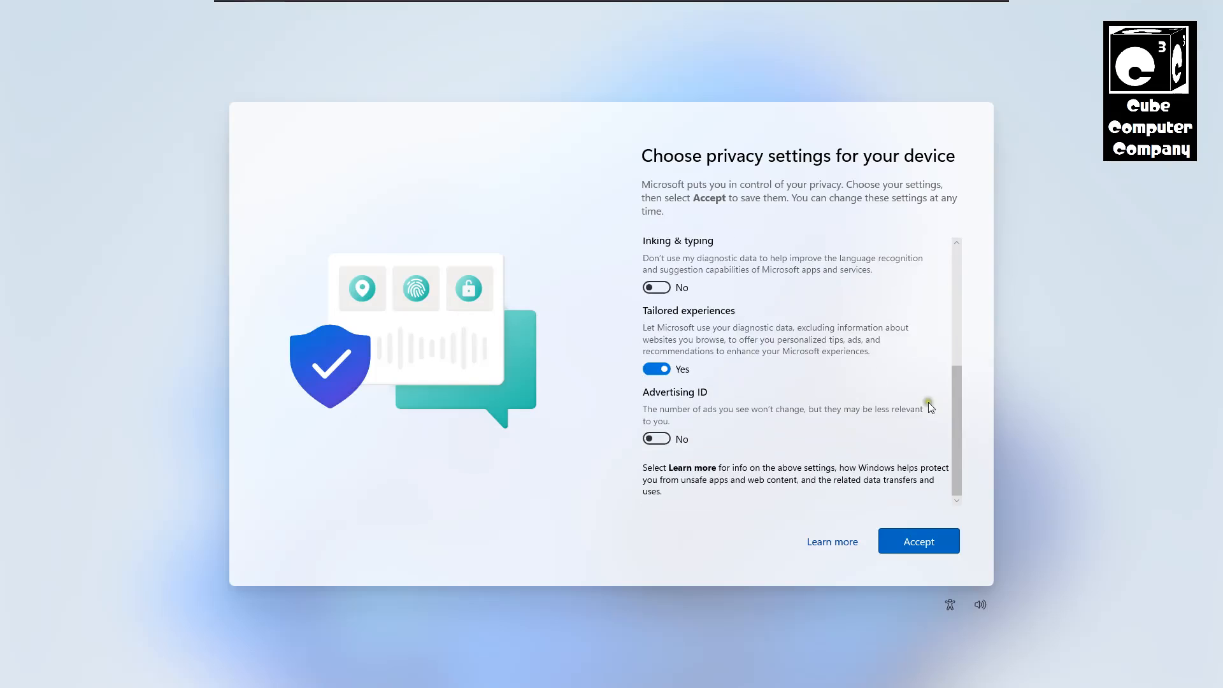
pyautogui.click(656, 369)
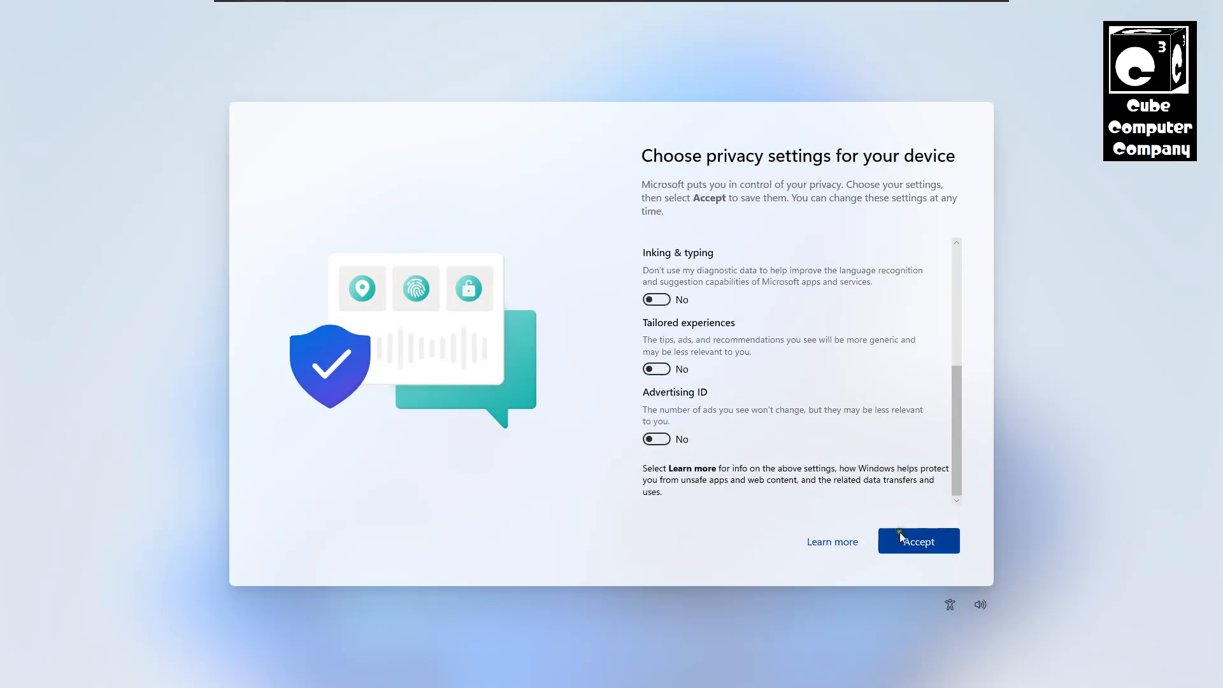
pyautogui.click(919, 540)
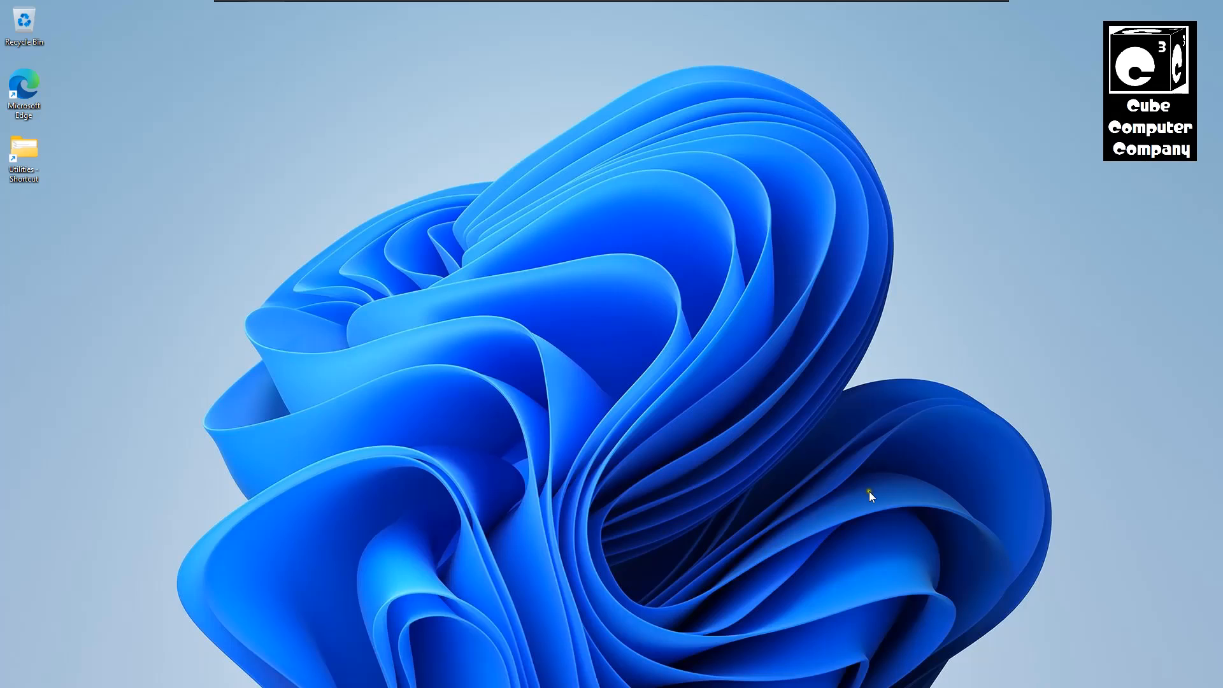
pyautogui.click(408, 680)
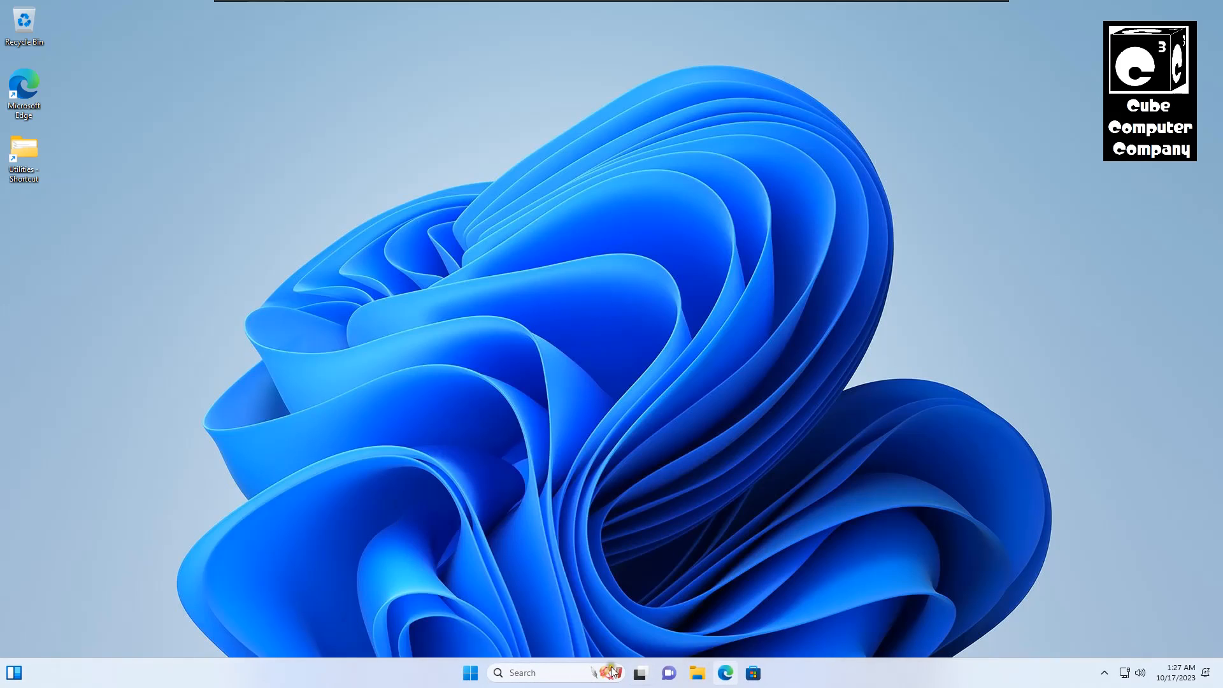
pyautogui.moveTo(1009, 669)
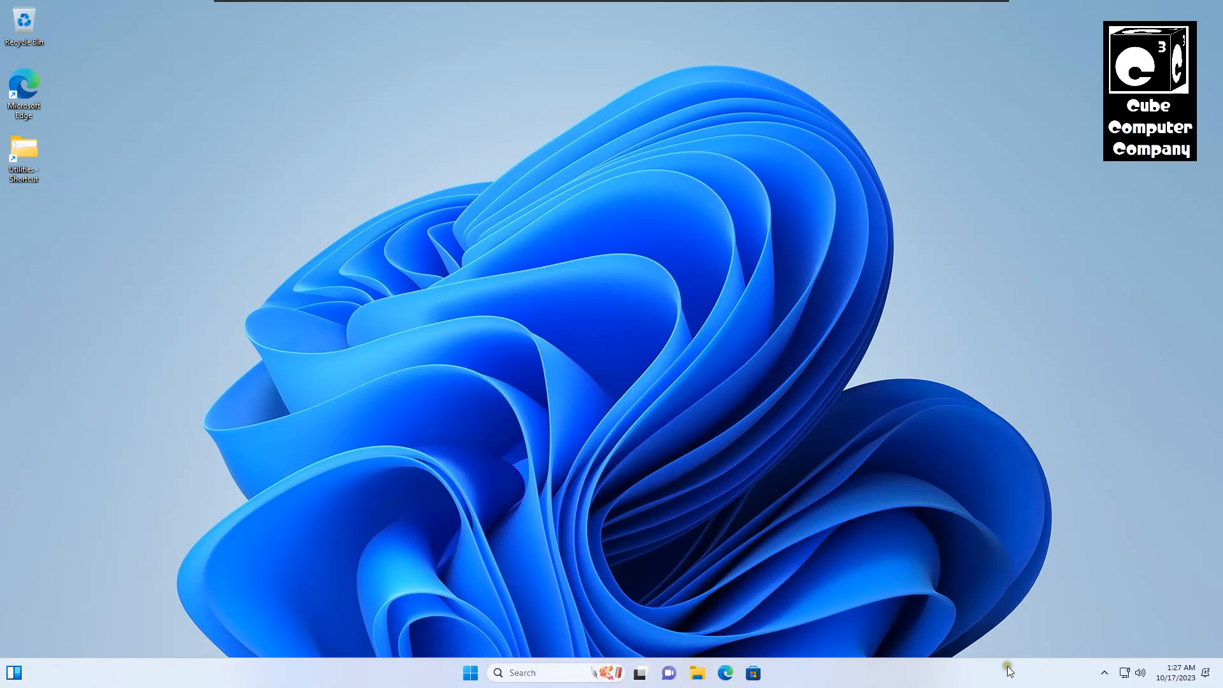
pyautogui.moveTo(682, 213)
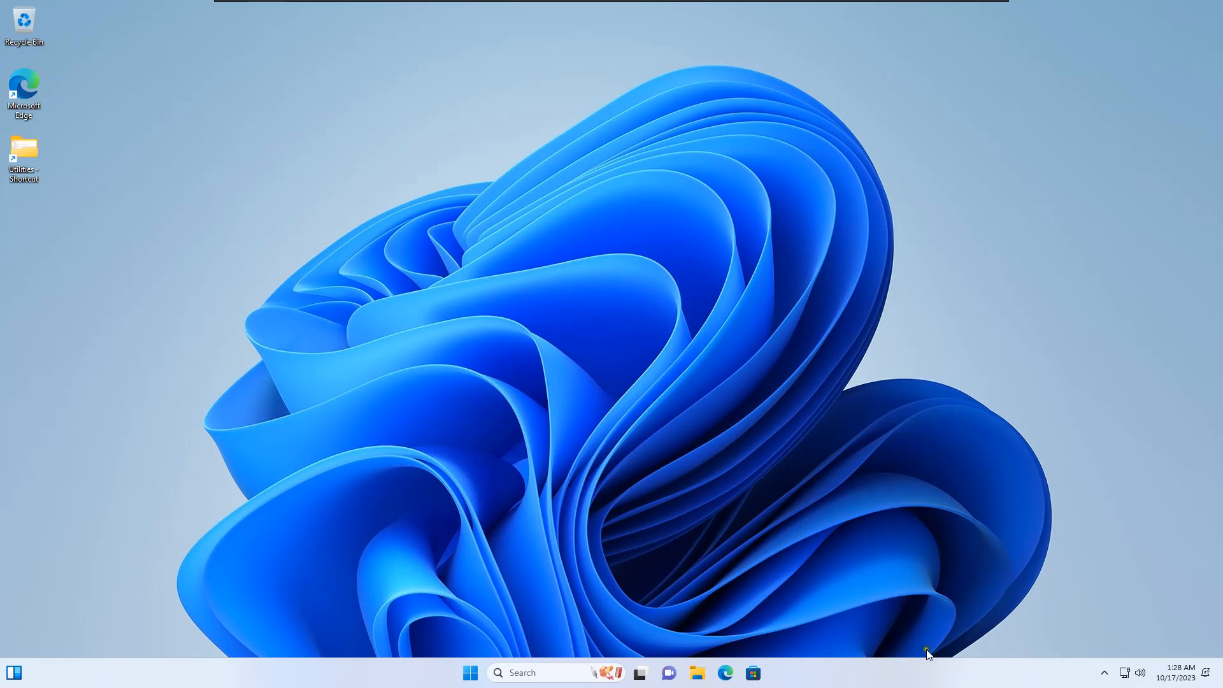
pyautogui.moveTo(920, 666)
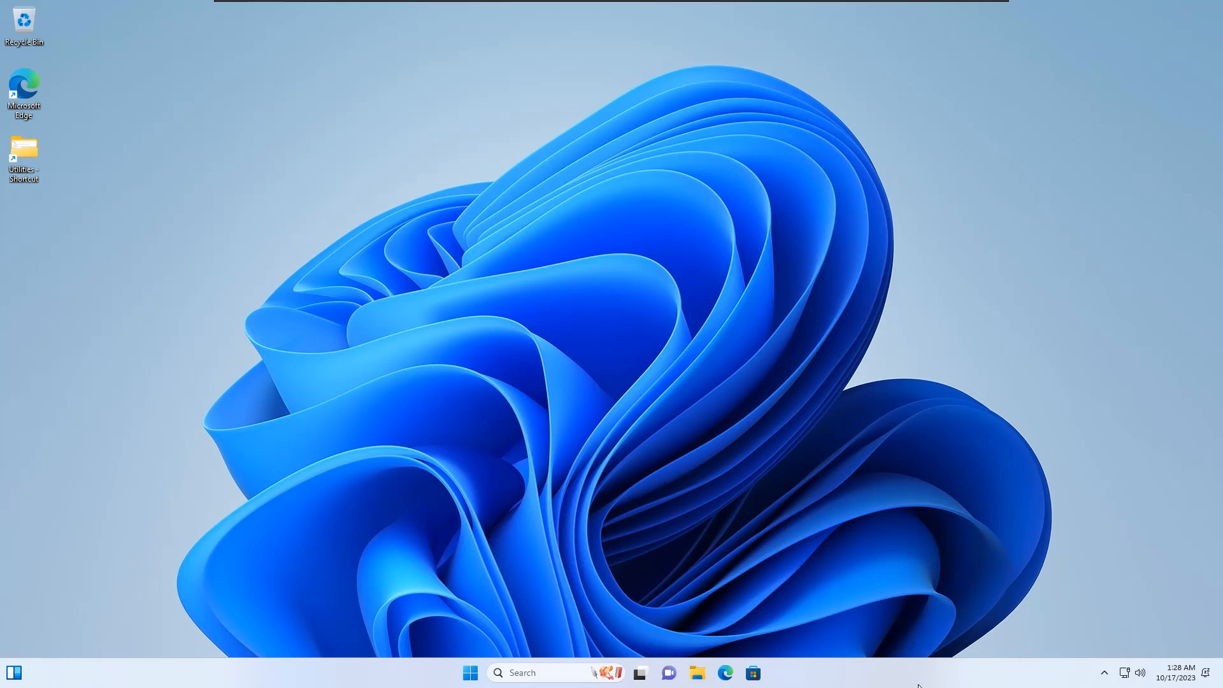
pyautogui.moveTo(916, 681)
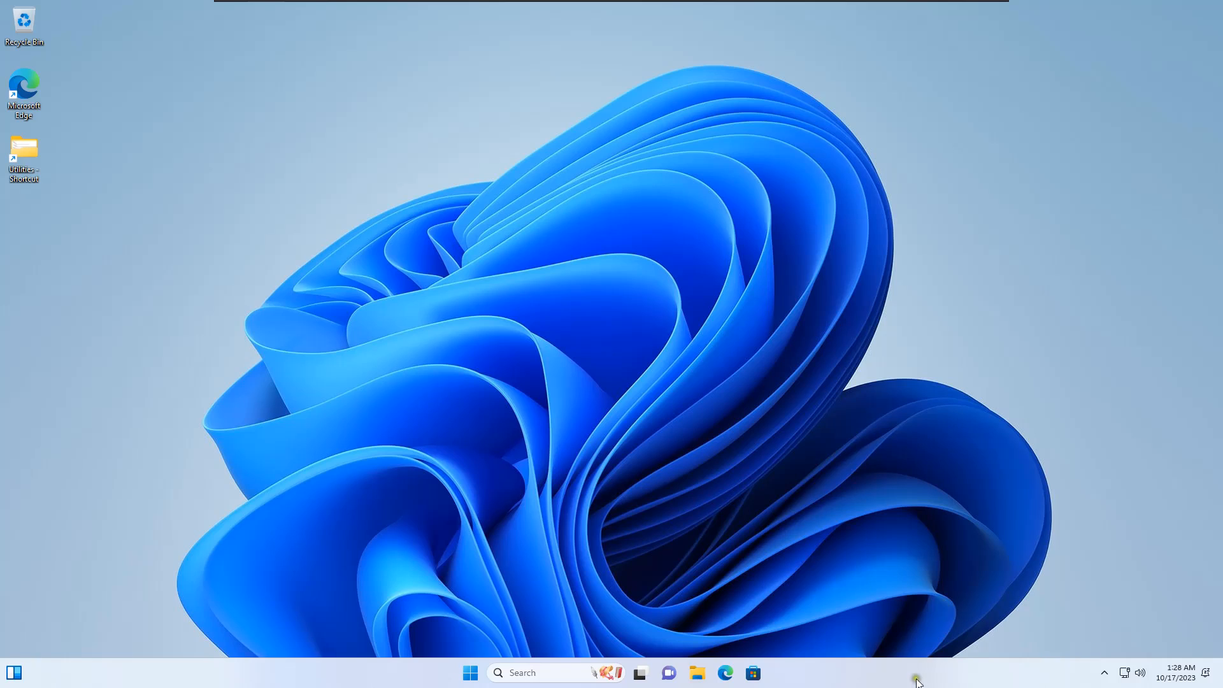
pyautogui.moveTo(1057, 306)
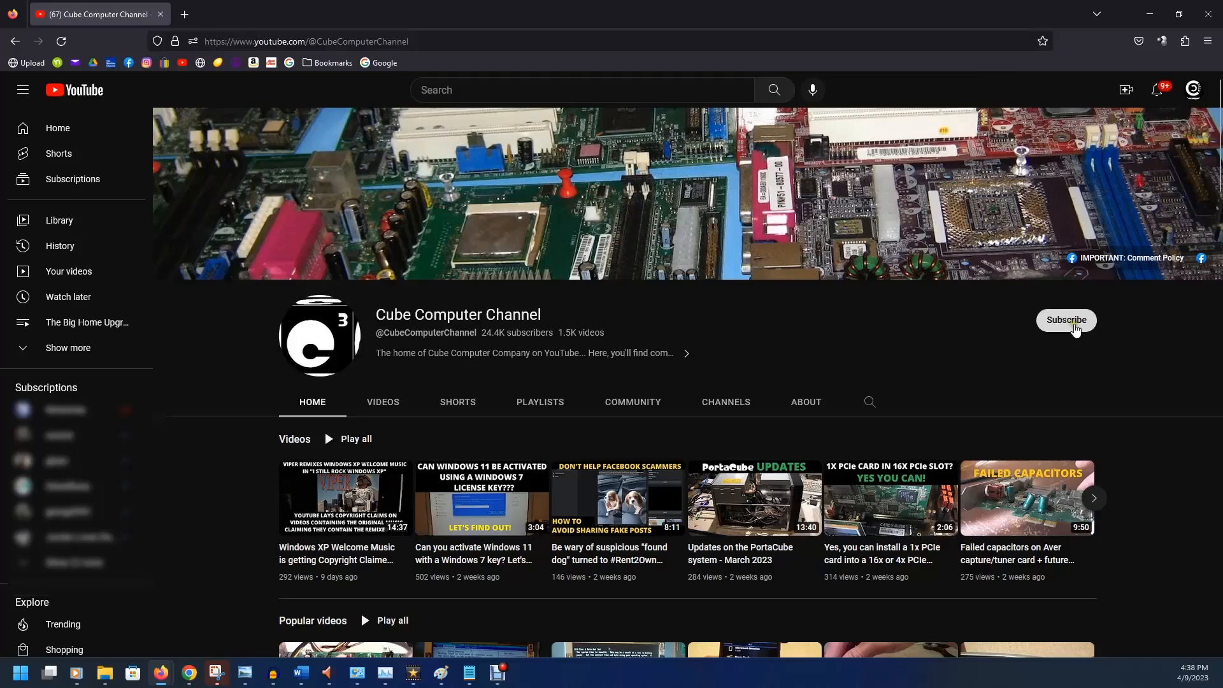
# Subscribe to Cube Computer Channel, then like the 'Can you activate Windows 11 with a Windows 7 key?' video
pyautogui.click(1065, 320)
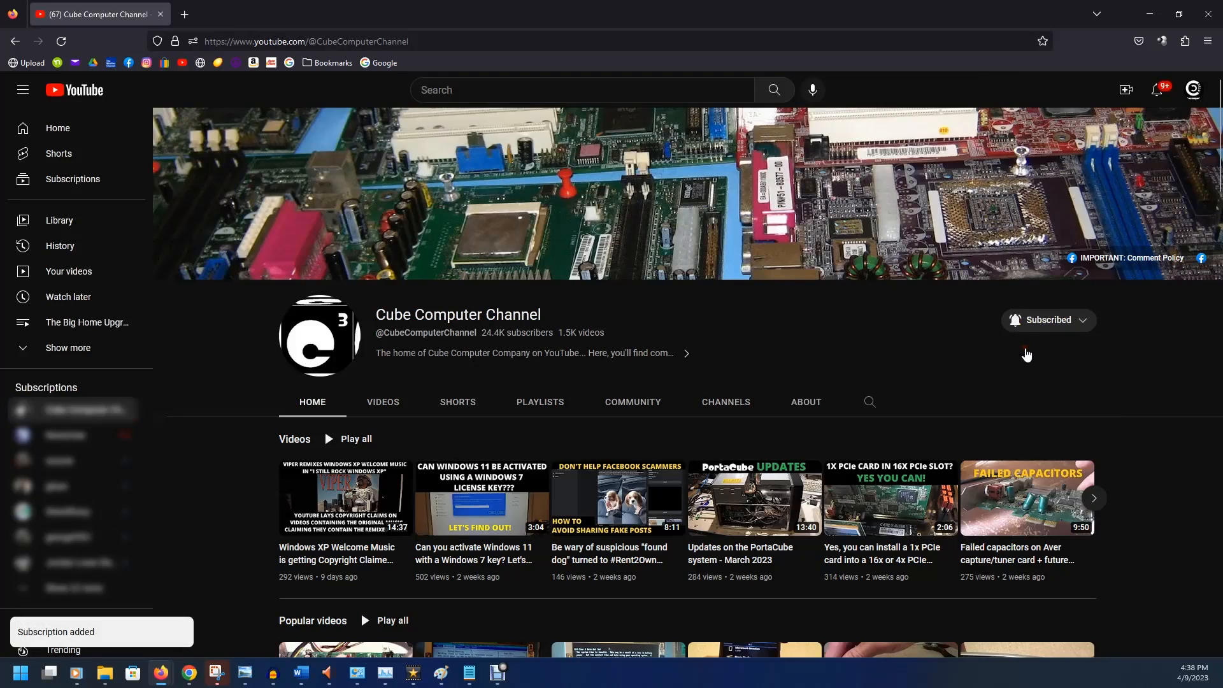
pyautogui.click(482, 498)
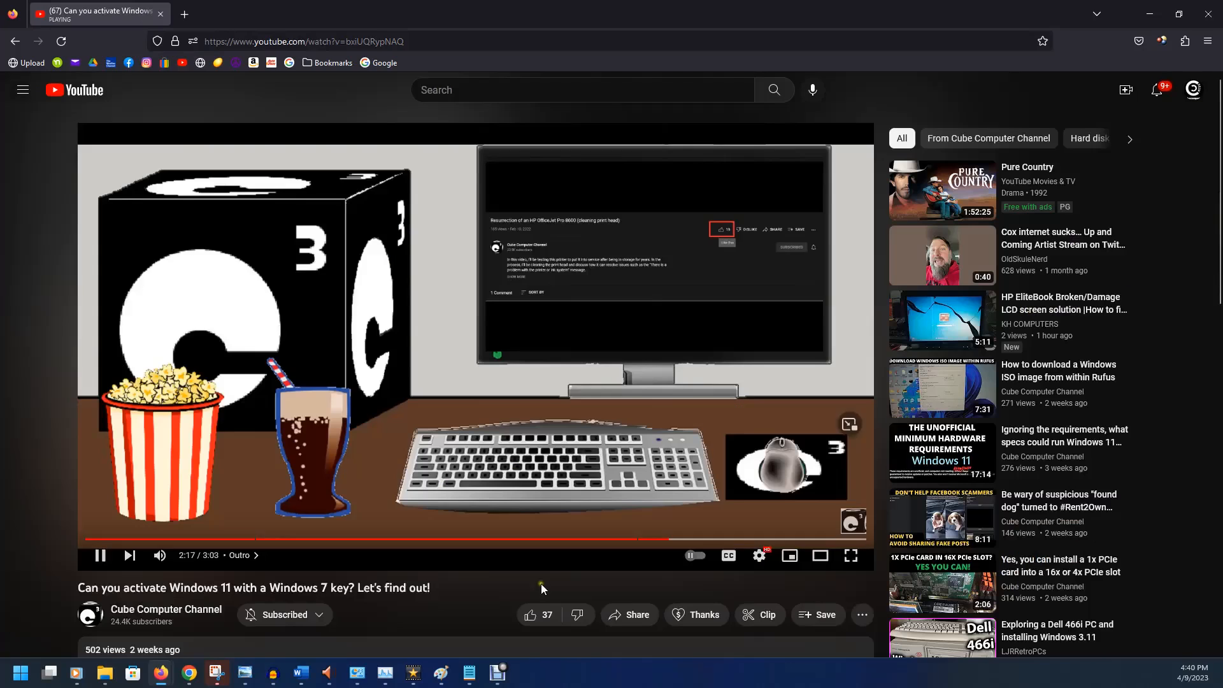
pyautogui.click(531, 614)
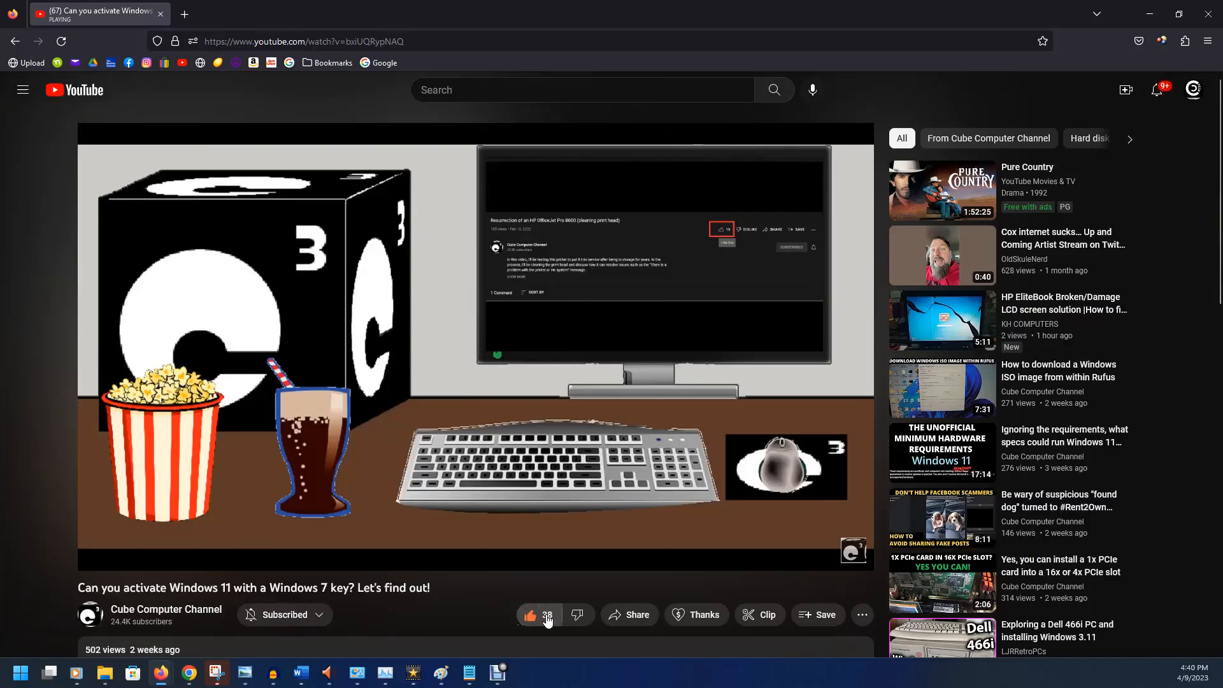